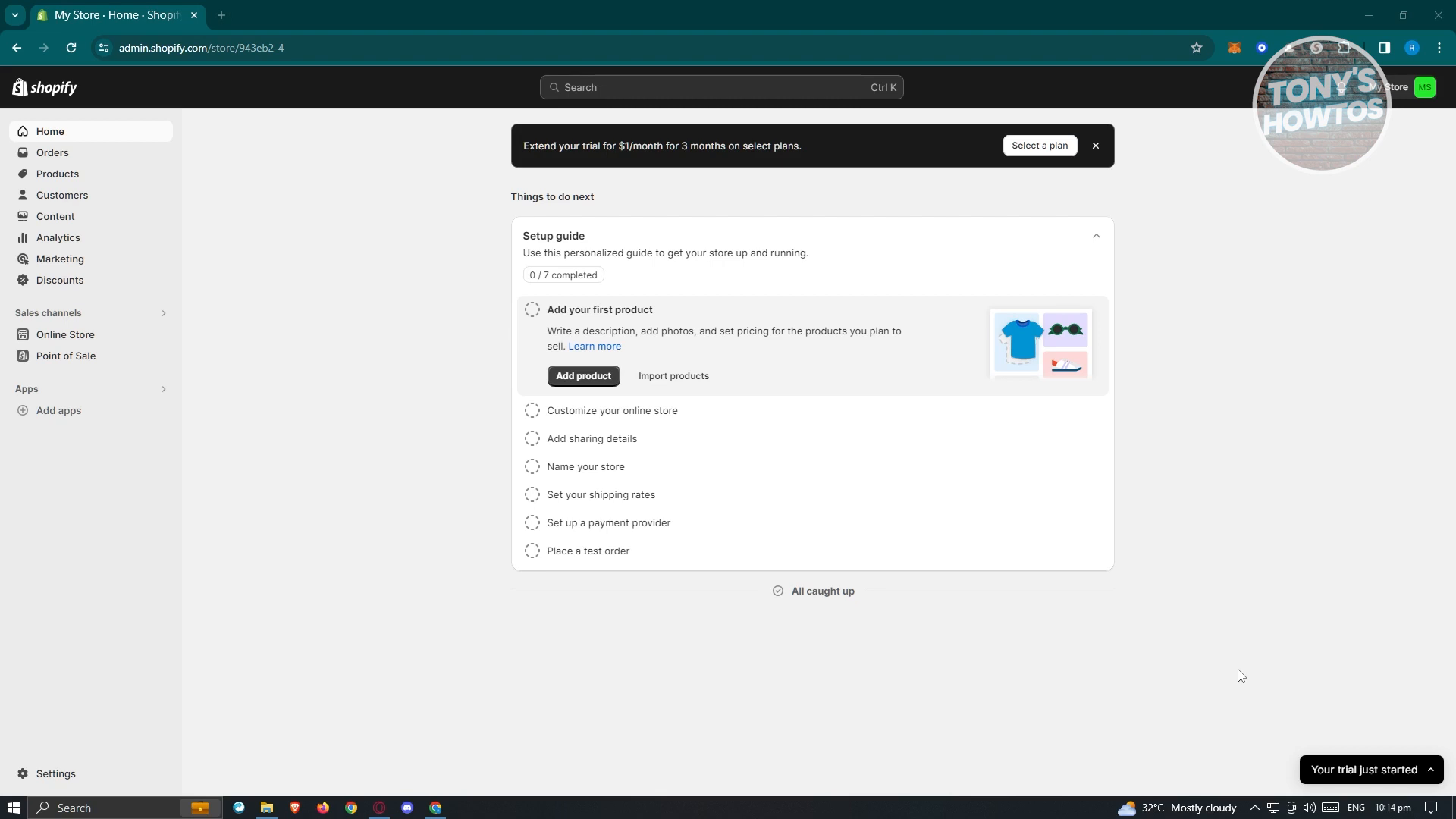
{"action": "mouse_move", "coordinate": [1120, 726]}
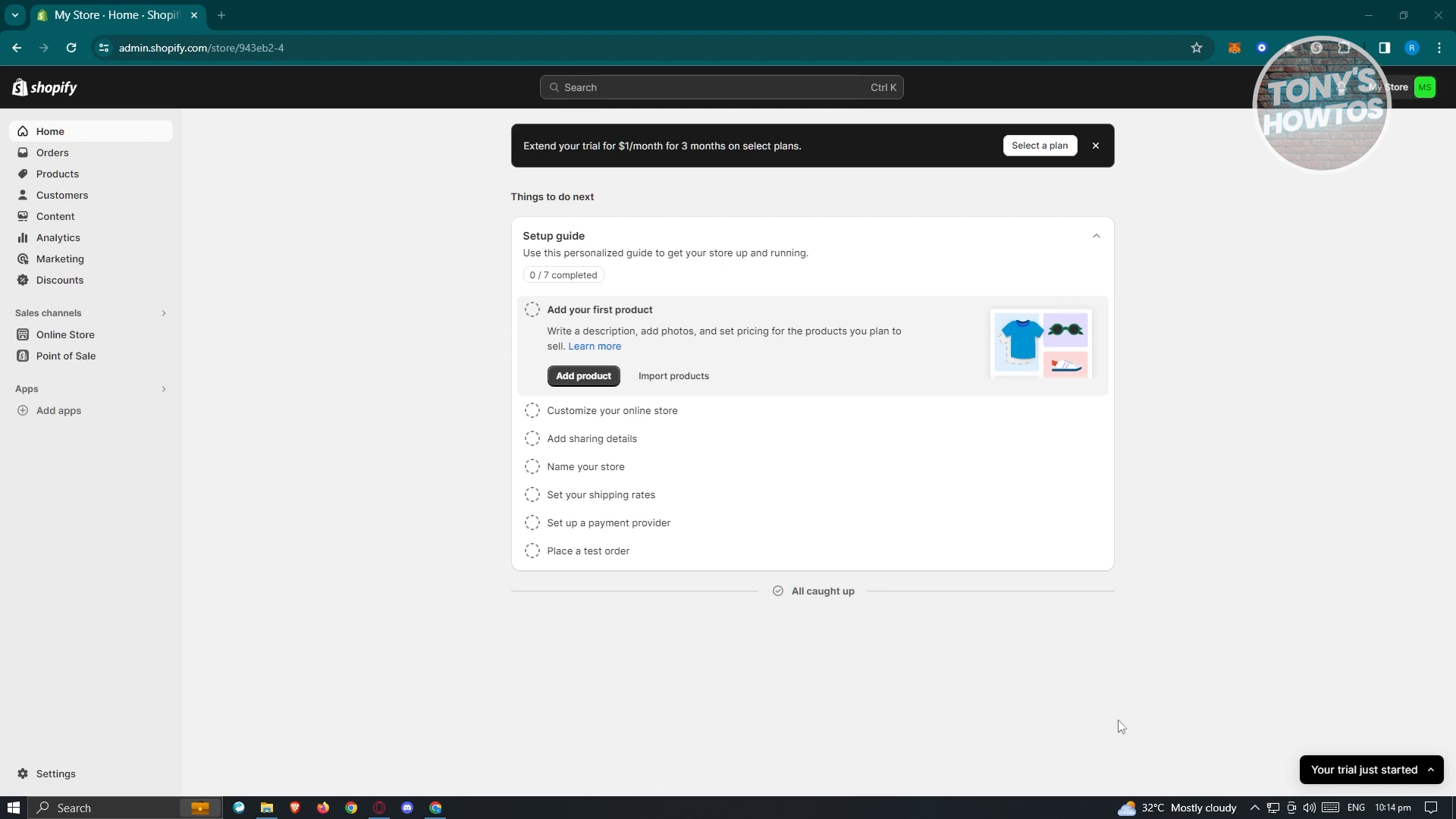
{"action": "mouse_move", "coordinate": [53, 777]}
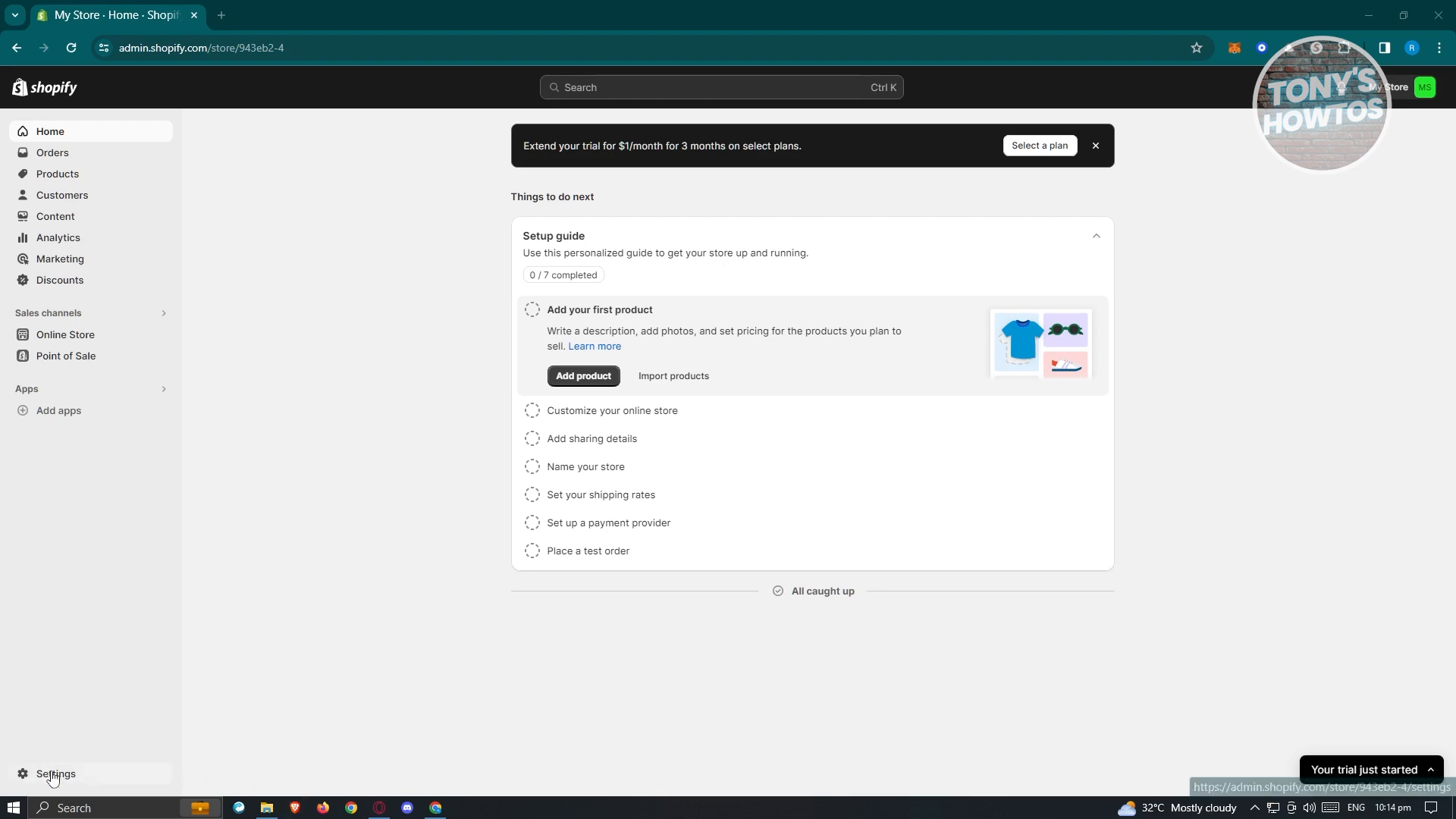
Open Settings from the bottom of the admin sidebar.
{"action": "left_click", "coordinate": [55, 773]}
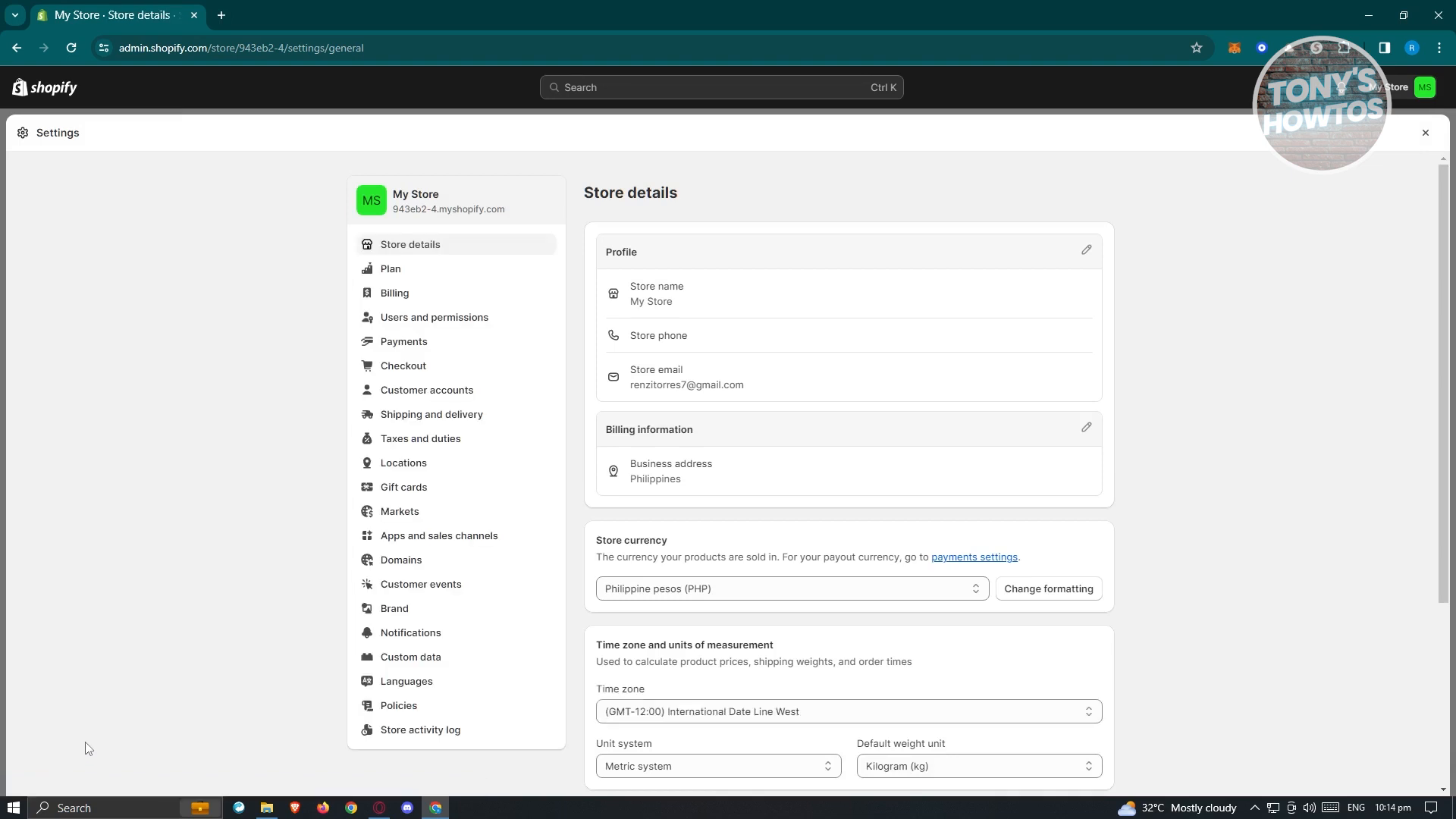
{"action": "mouse_move", "coordinate": [94, 718]}
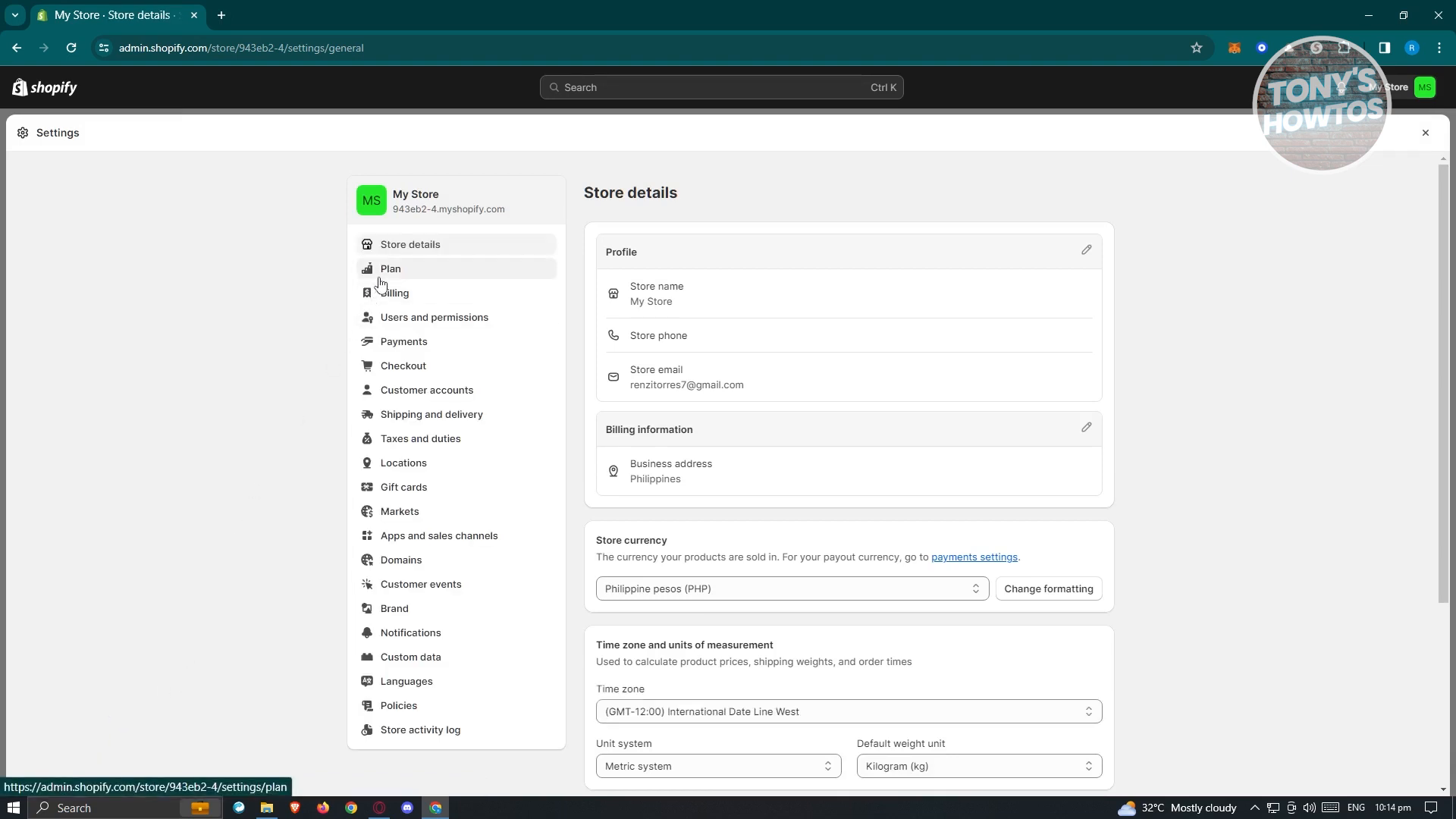
Go to the Plan settings and begin deactivating the trial.
{"action": "left_click", "coordinate": [389, 268]}
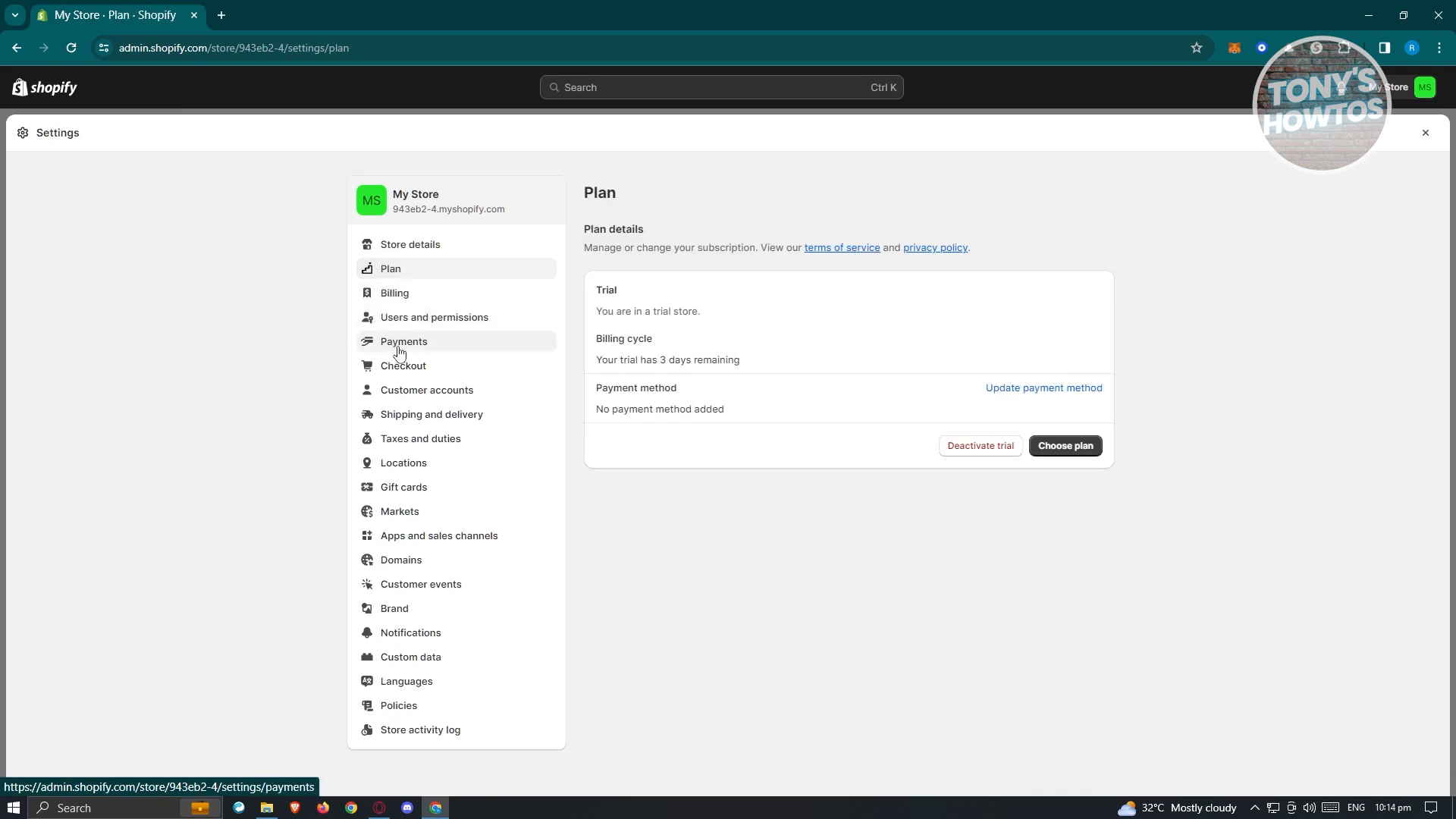
{"action": "mouse_move", "coordinate": [722, 443]}
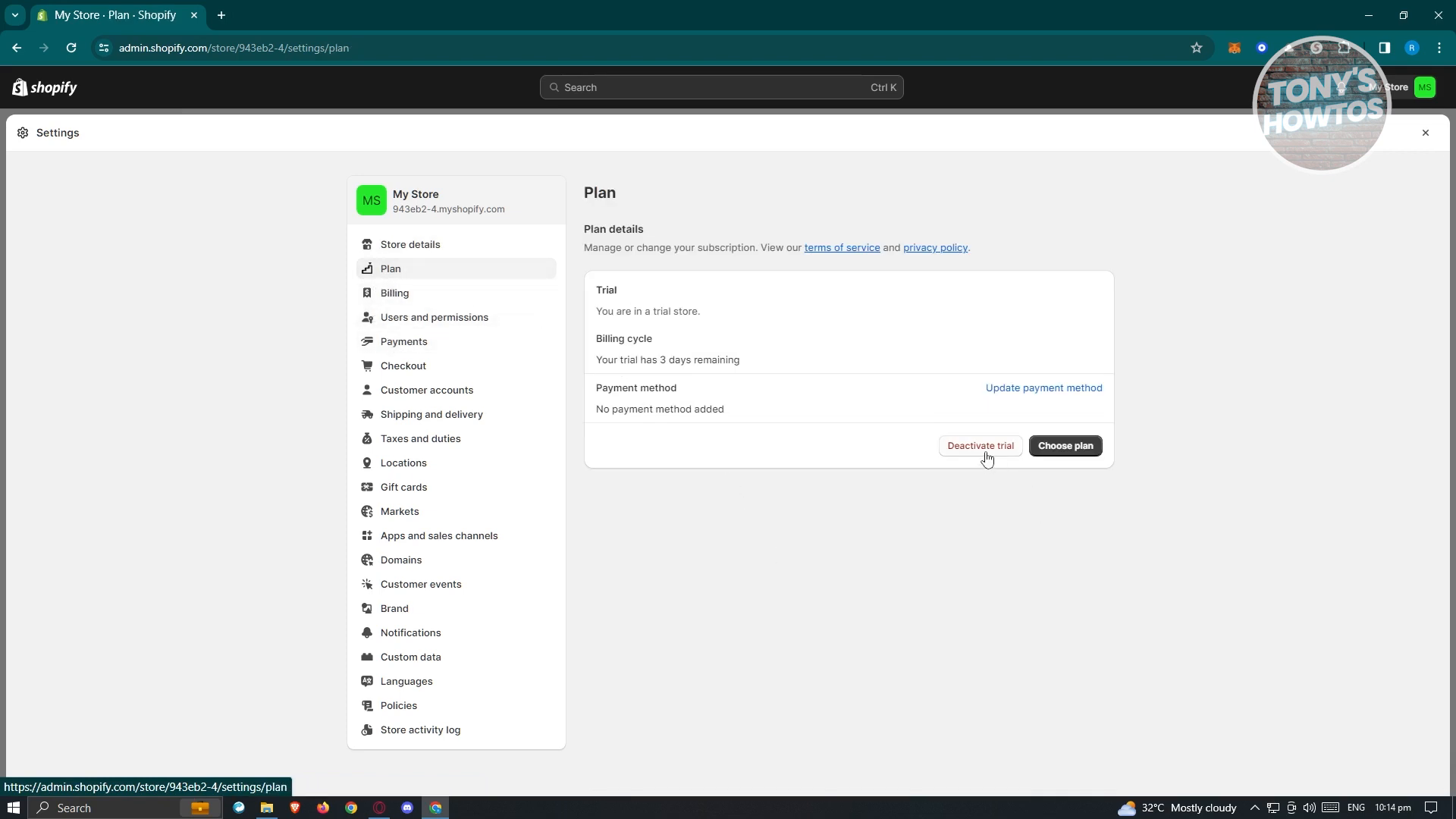
{"action": "left_click", "coordinate": [979, 445]}
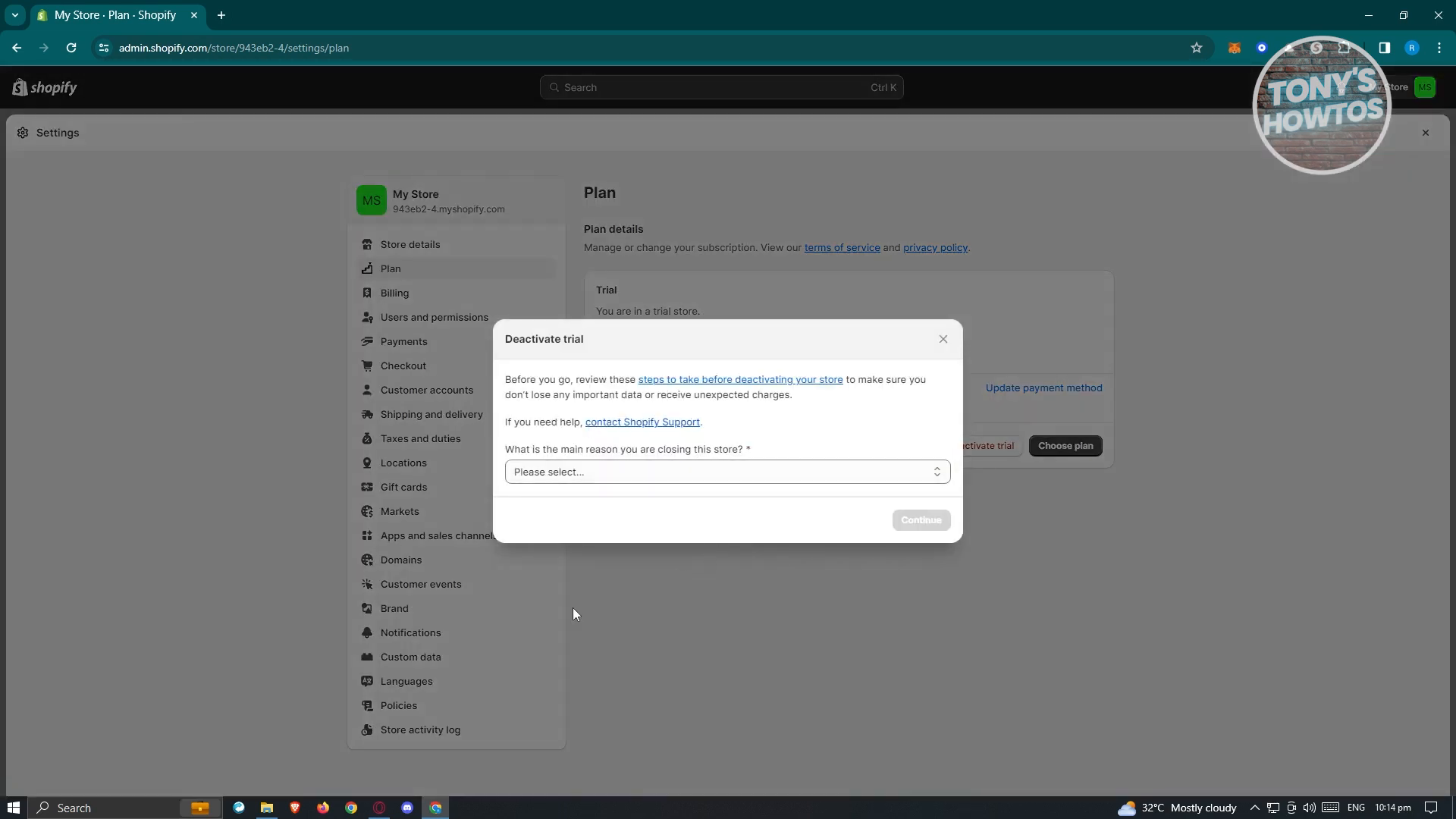
{"action": "mouse_move", "coordinate": [521, 492]}
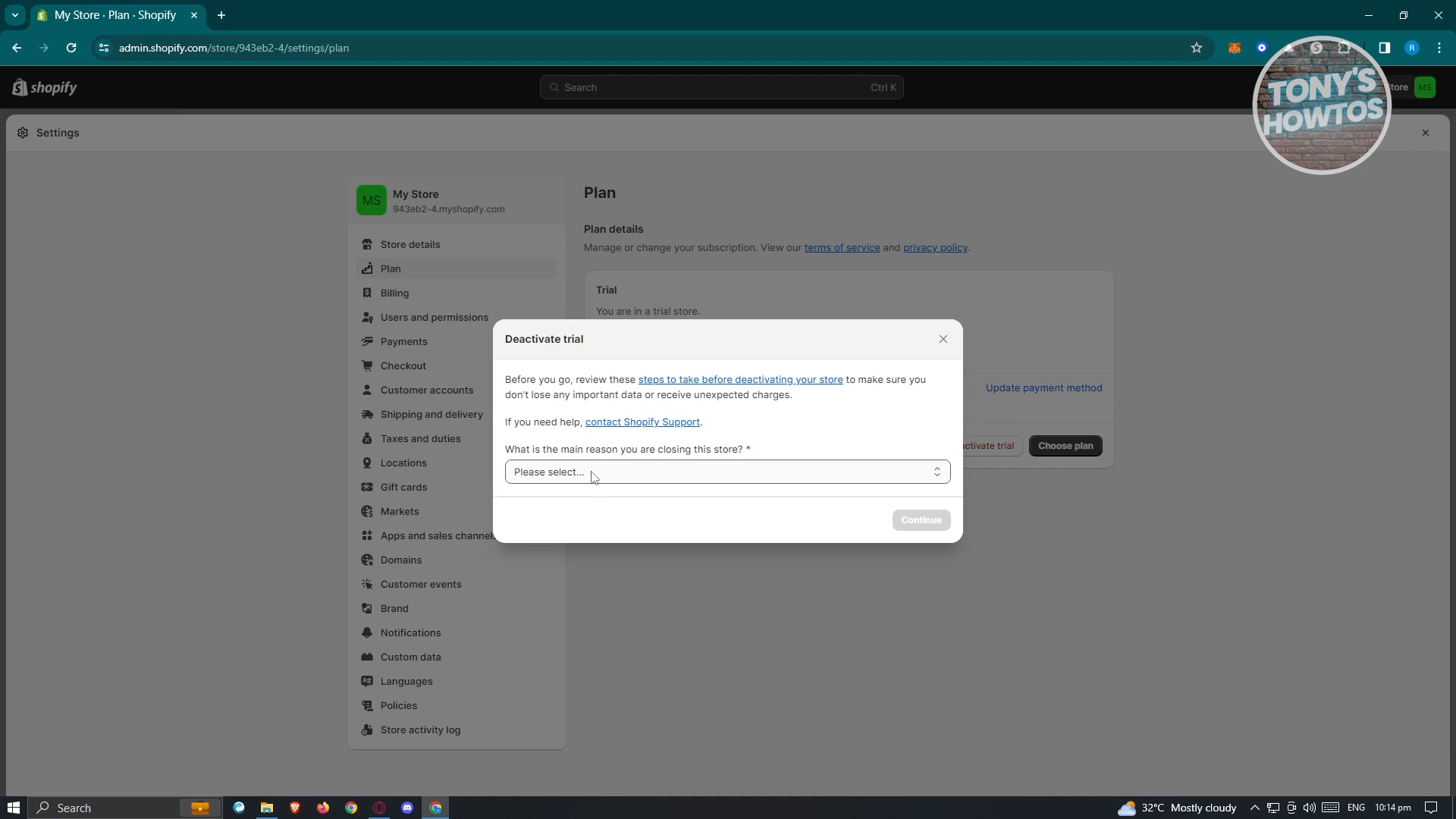
Choose 'I'm not making enough sales' as the reason, then dismiss the deactivation dialog.
{"action": "left_click", "coordinate": [727, 472]}
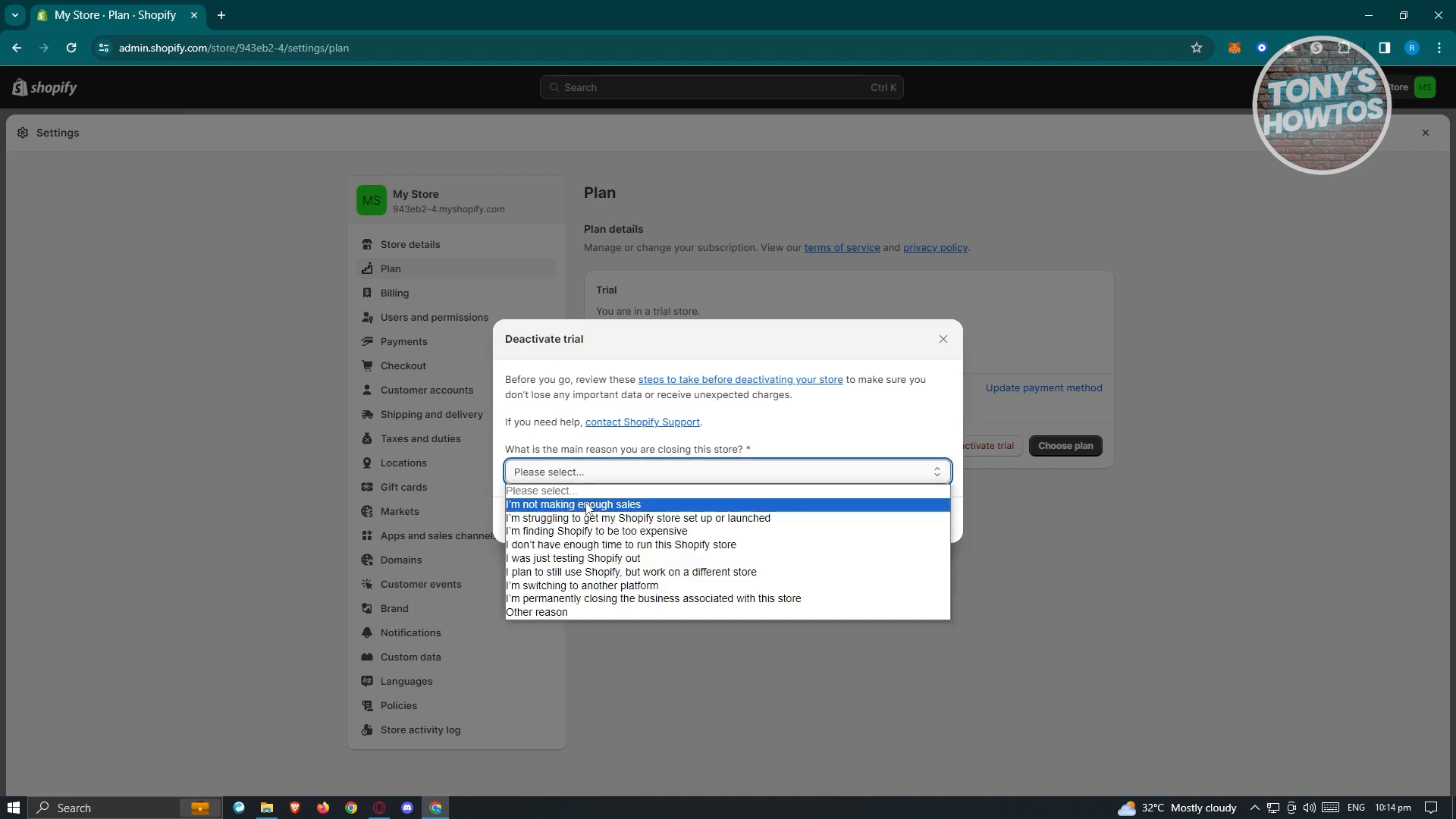
{"action": "left_click", "coordinate": [573, 503]}
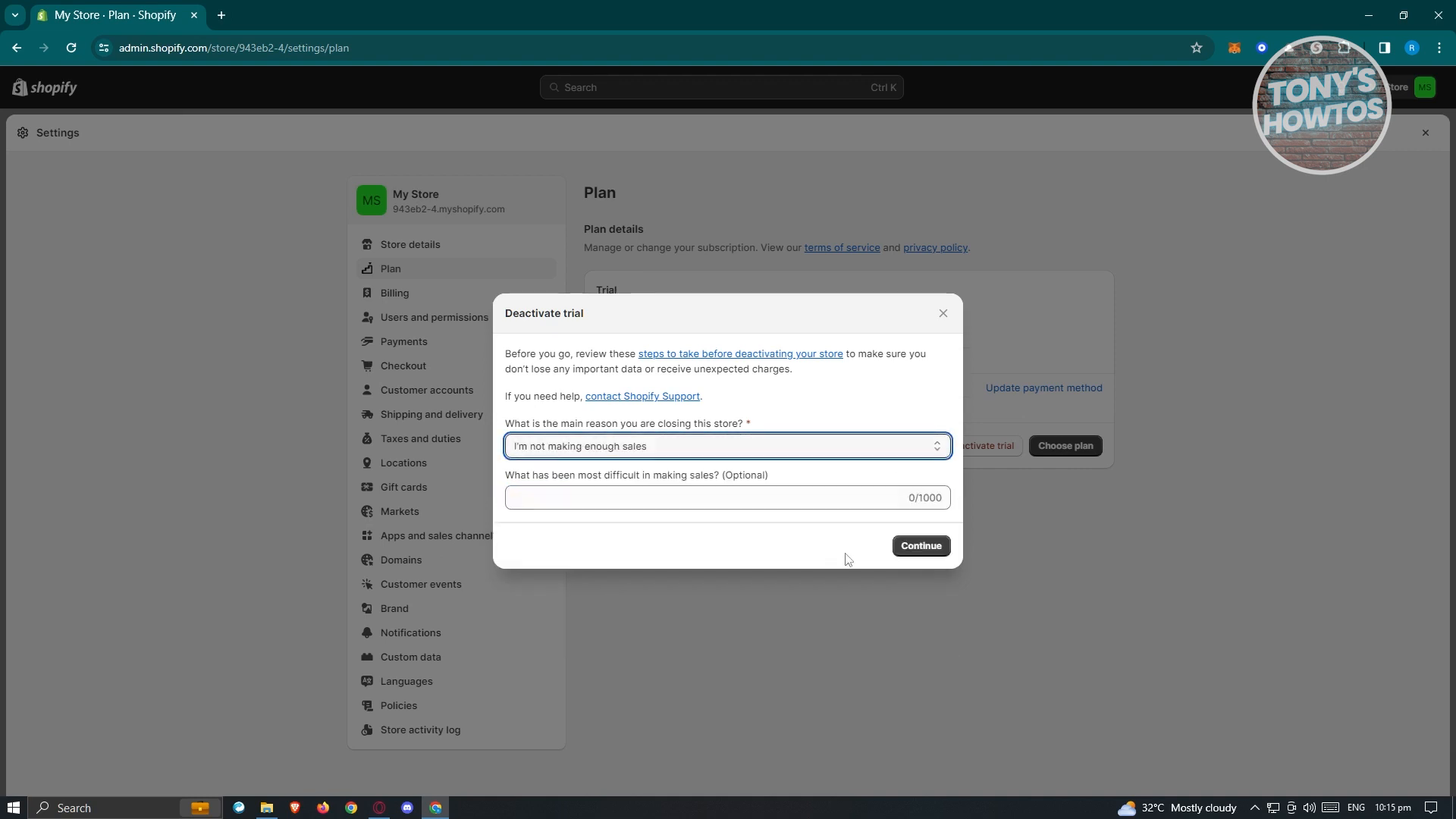
{"action": "left_click", "coordinate": [687, 498]}
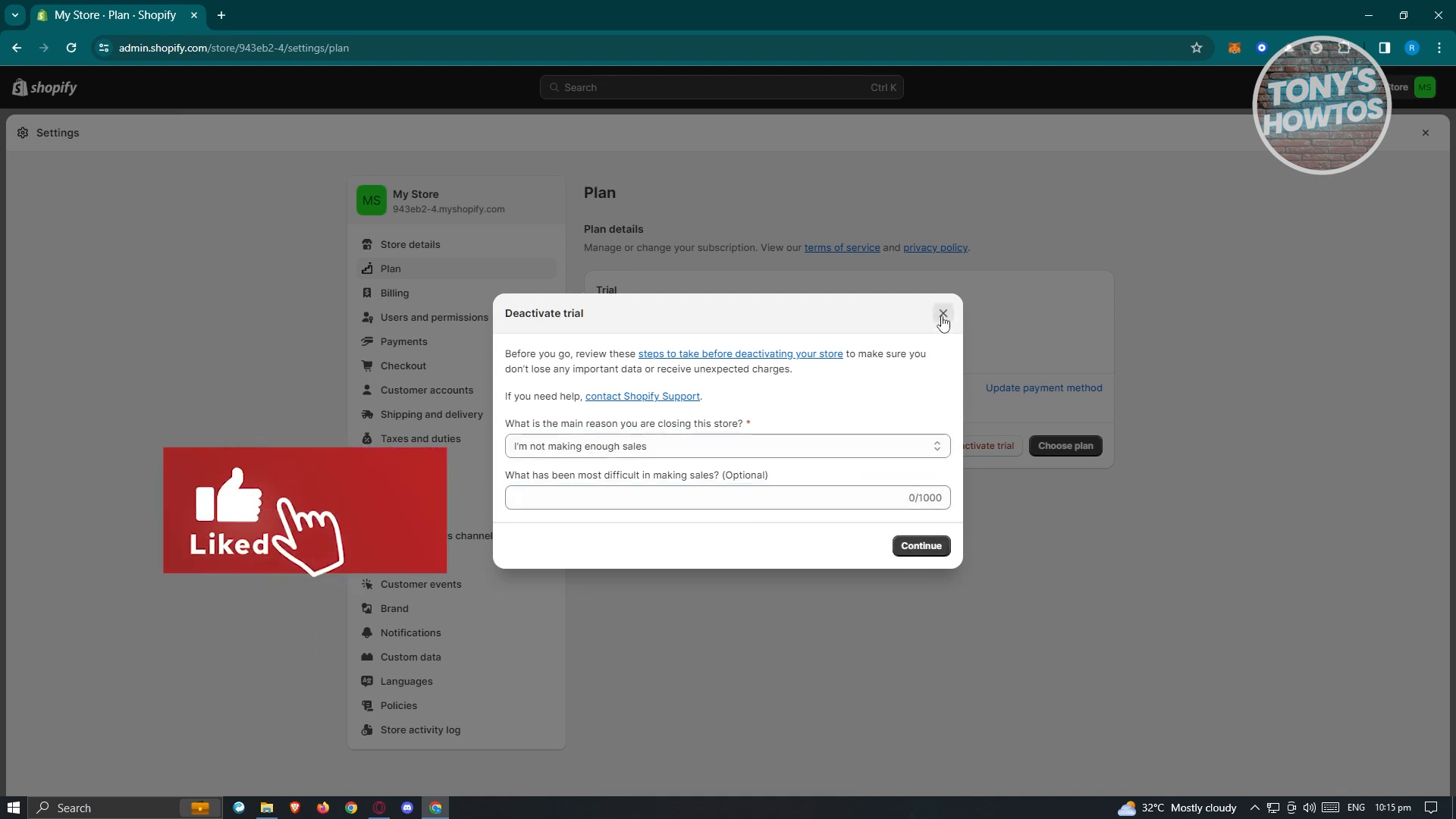
{"action": "left_click", "coordinate": [942, 313]}
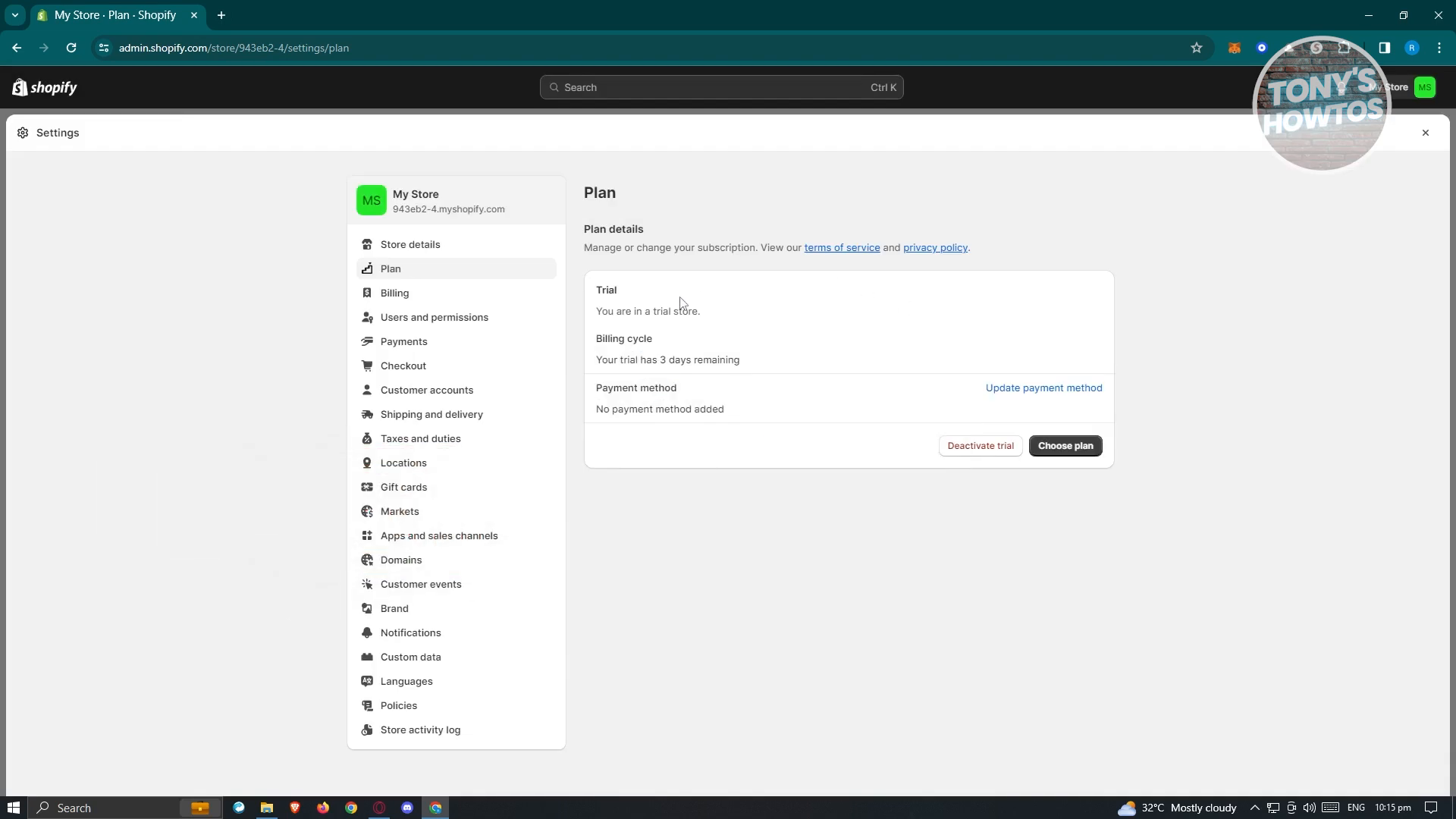
{"action": "mouse_move", "coordinate": [953, 451]}
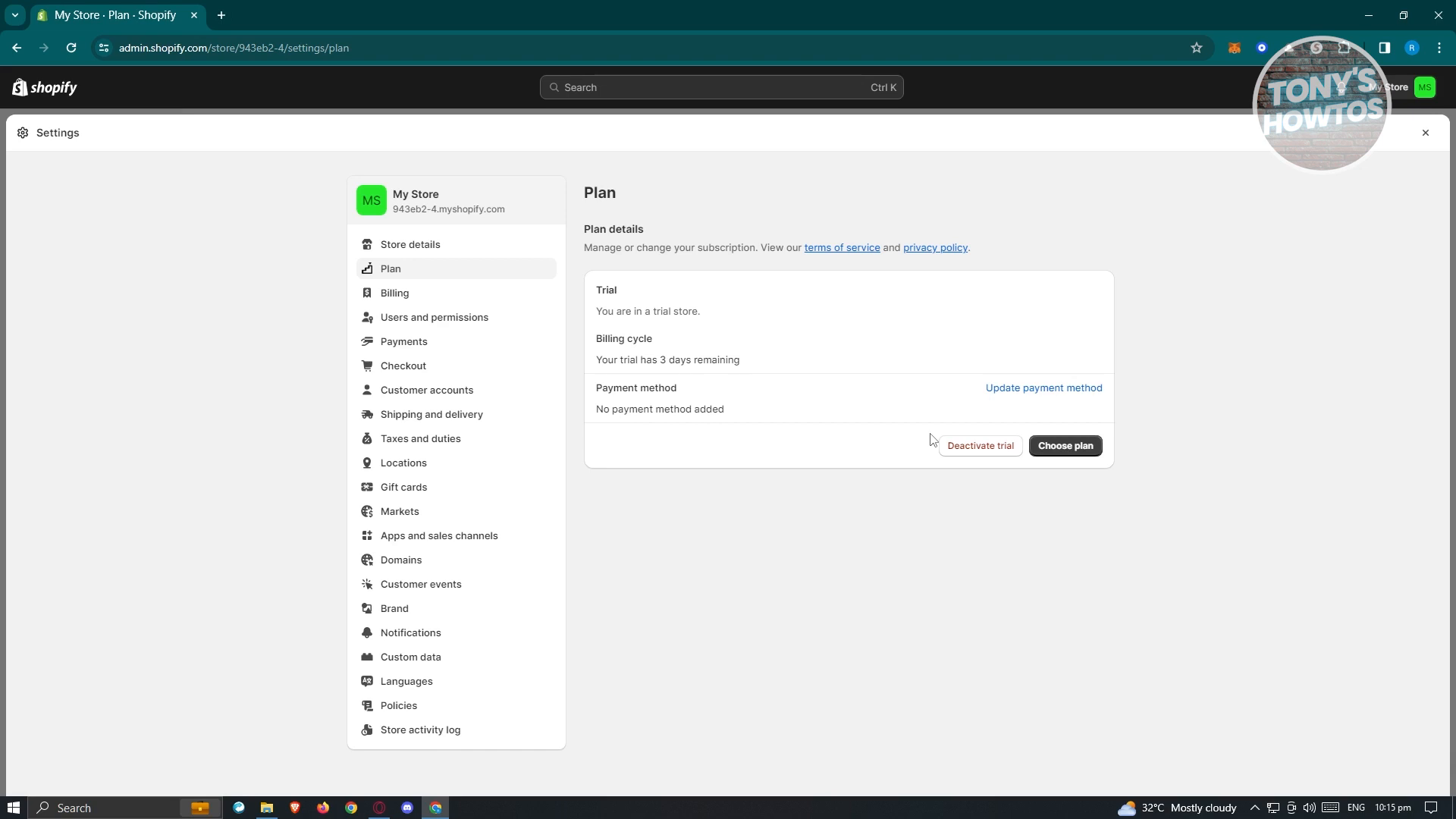
{"action": "mouse_move", "coordinate": [609, 330]}
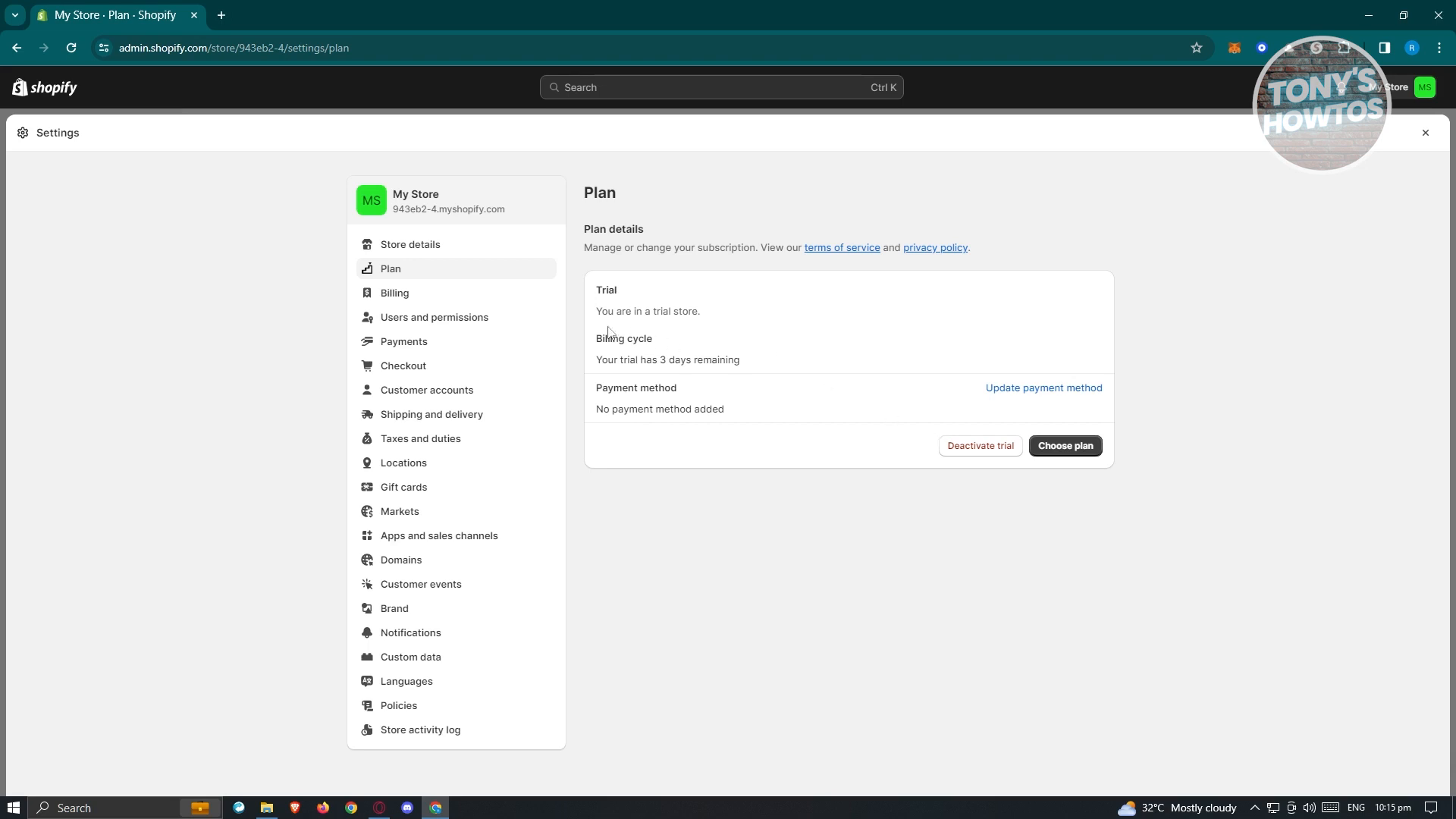
Check the Billing page's trial subscription, then view Apps and sales channels.
{"action": "left_click", "coordinate": [394, 293]}
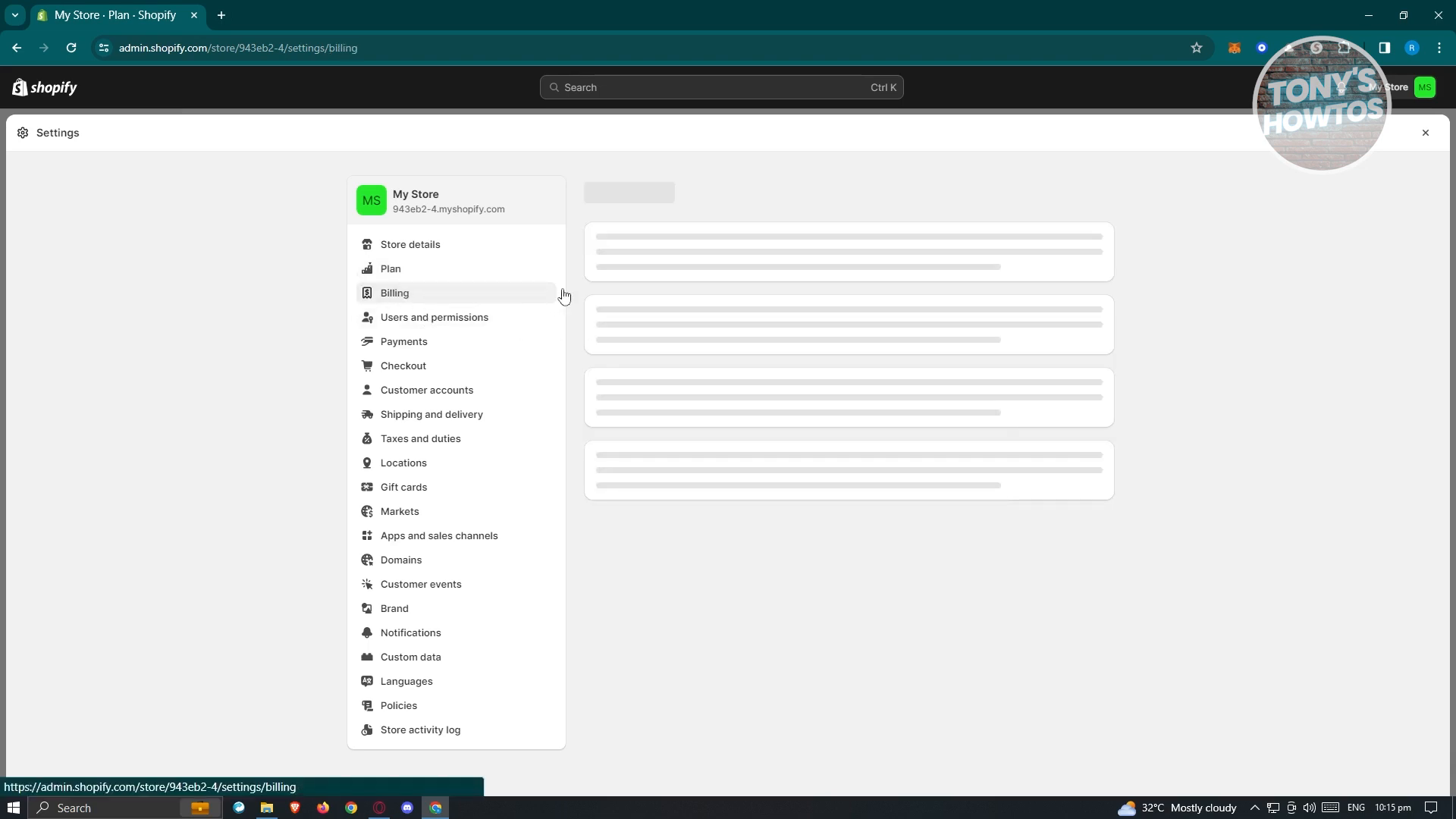
{"action": "left_click", "coordinate": [395, 293]}
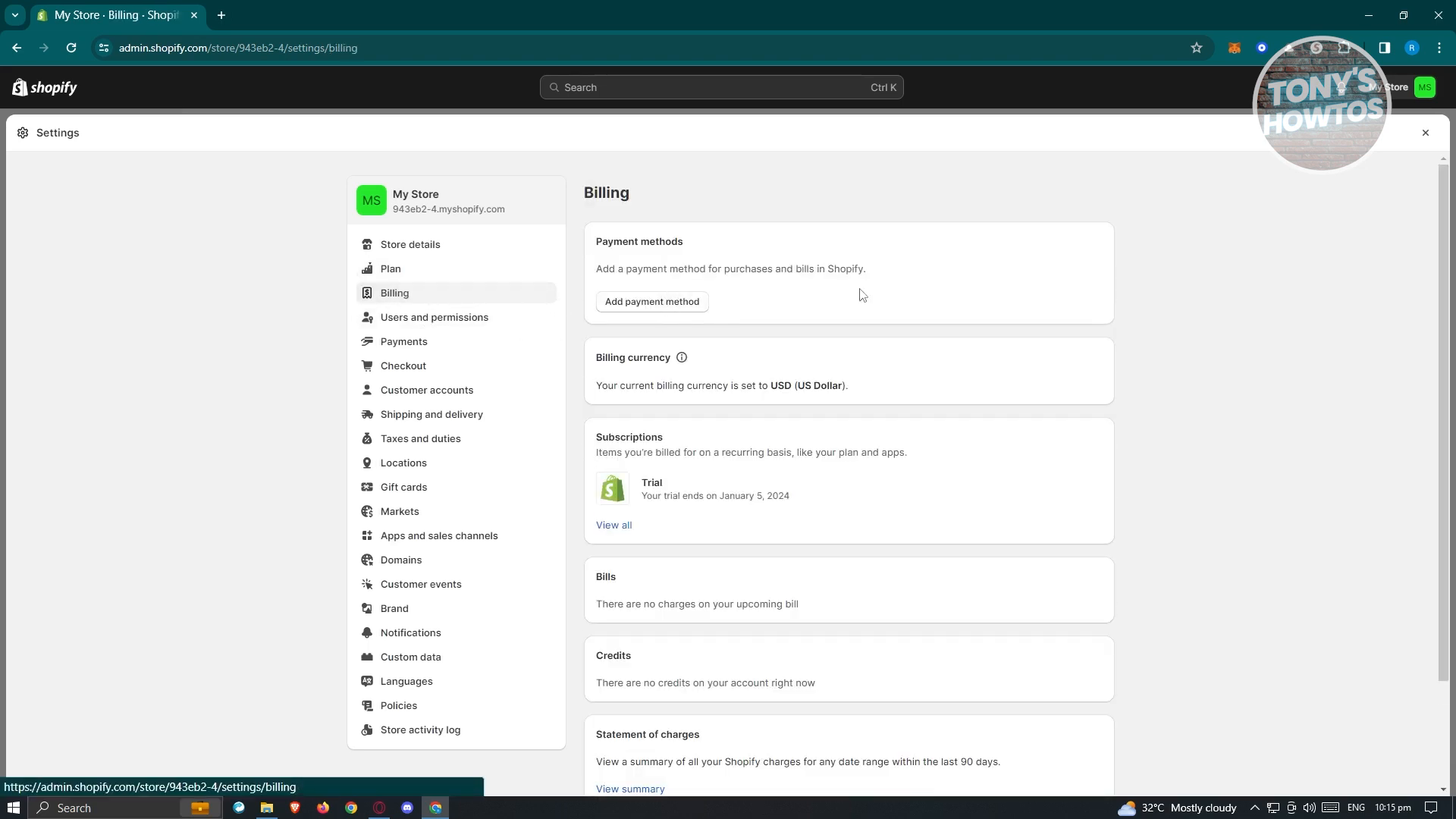
{"action": "mouse_move", "coordinate": [812, 302]}
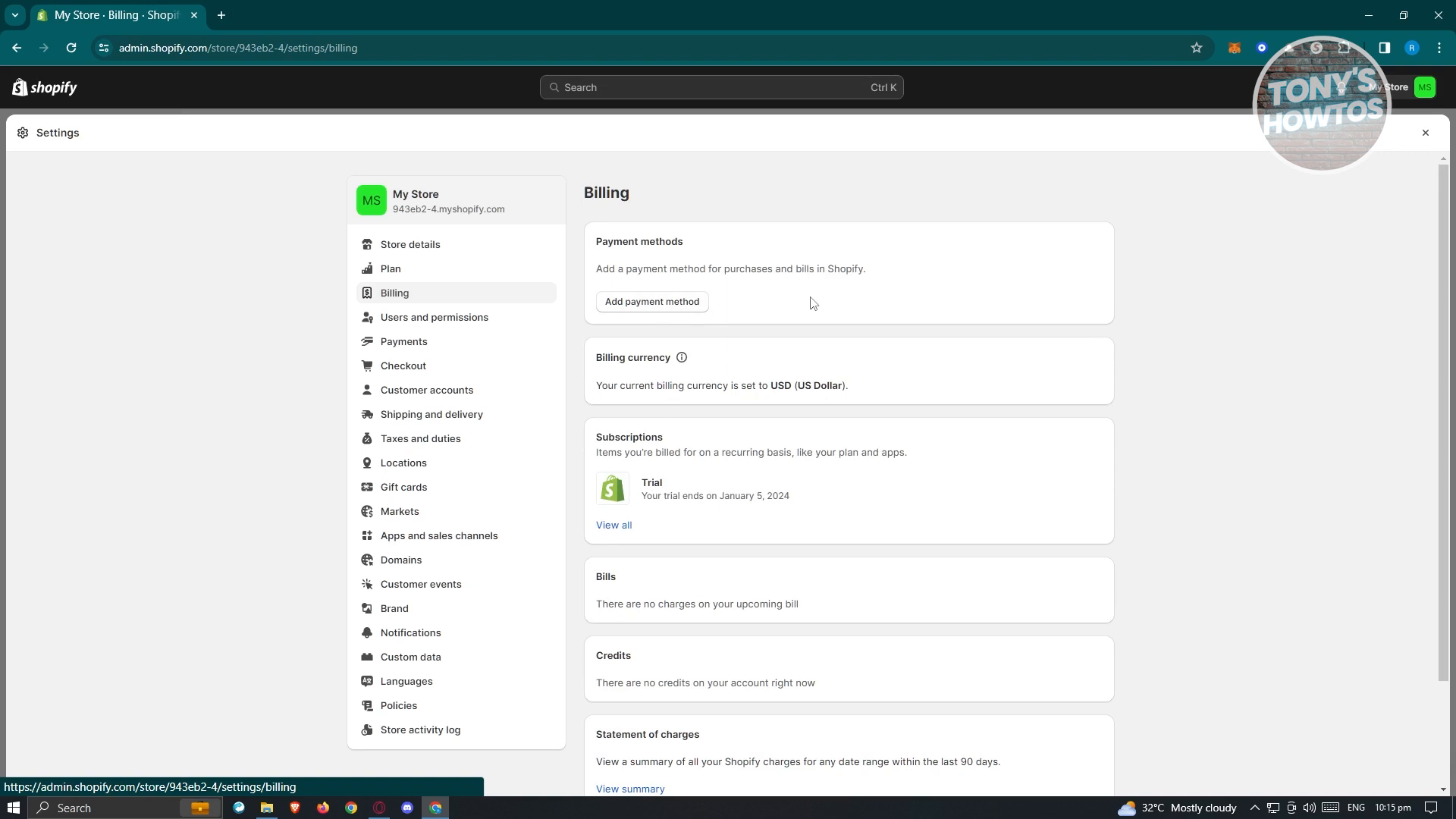
{"action": "left_click", "coordinate": [439, 536]}
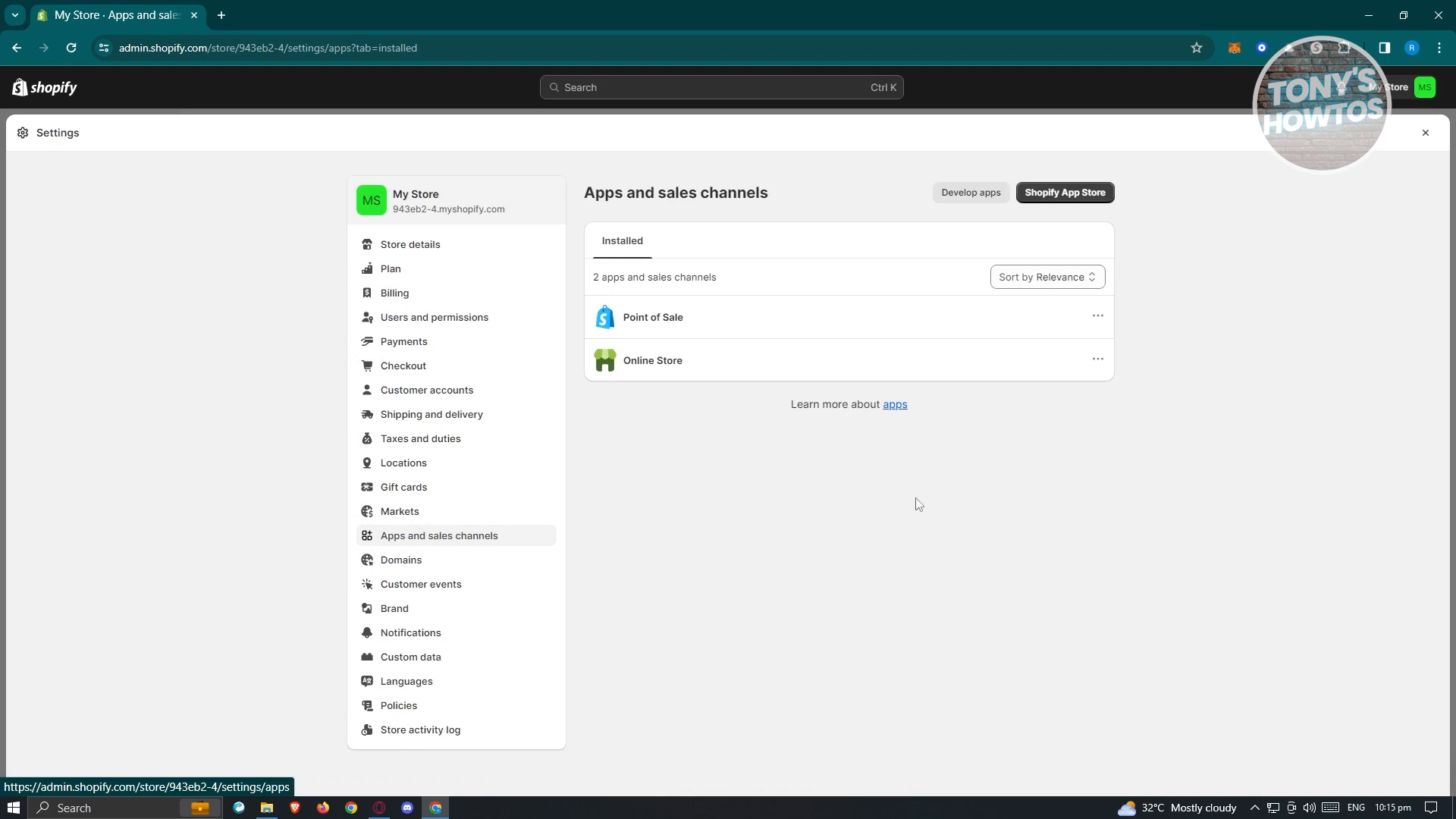
{"action": "mouse_move", "coordinate": [1080, 364]}
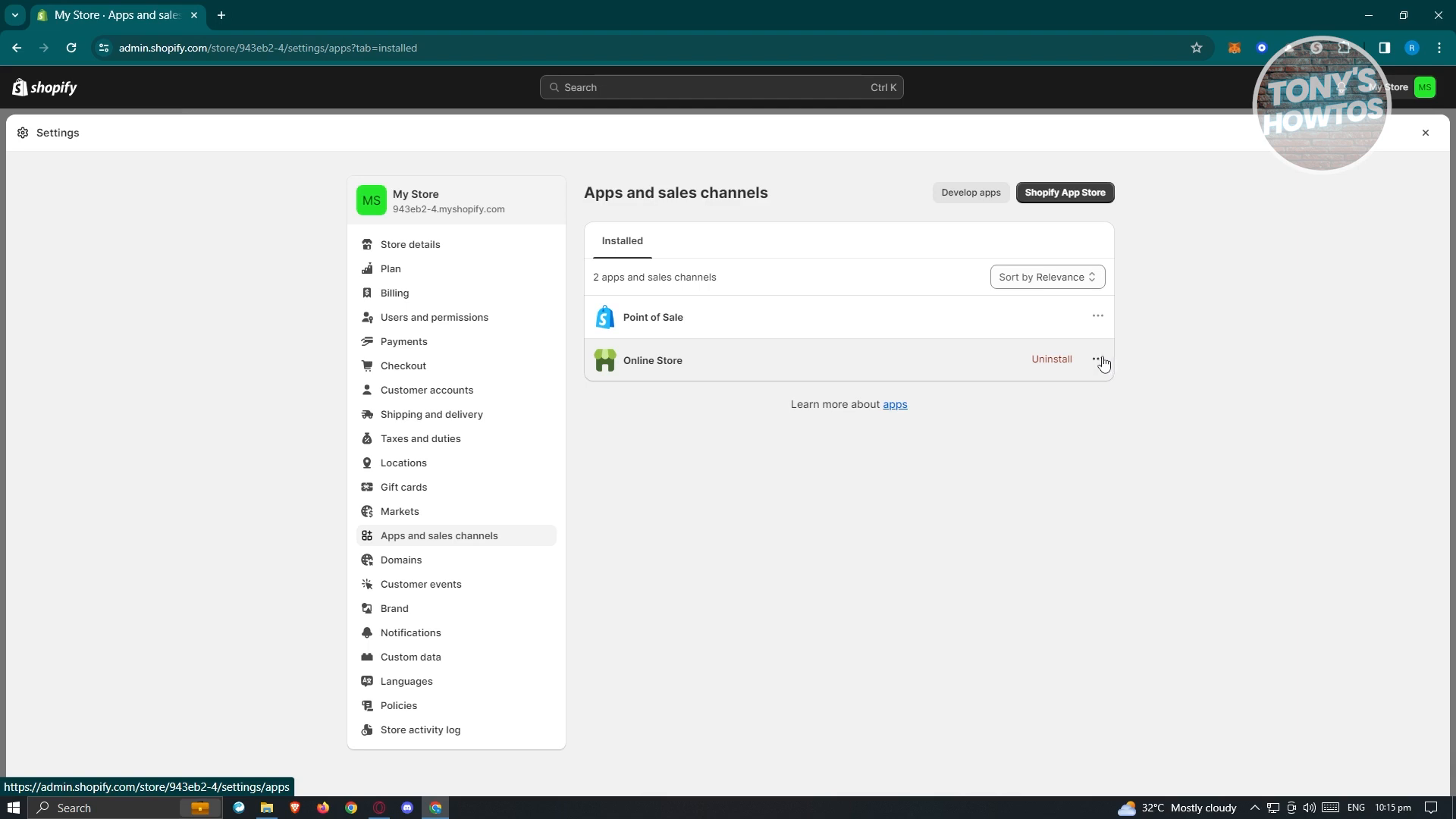
{"action": "mouse_move", "coordinate": [711, 500]}
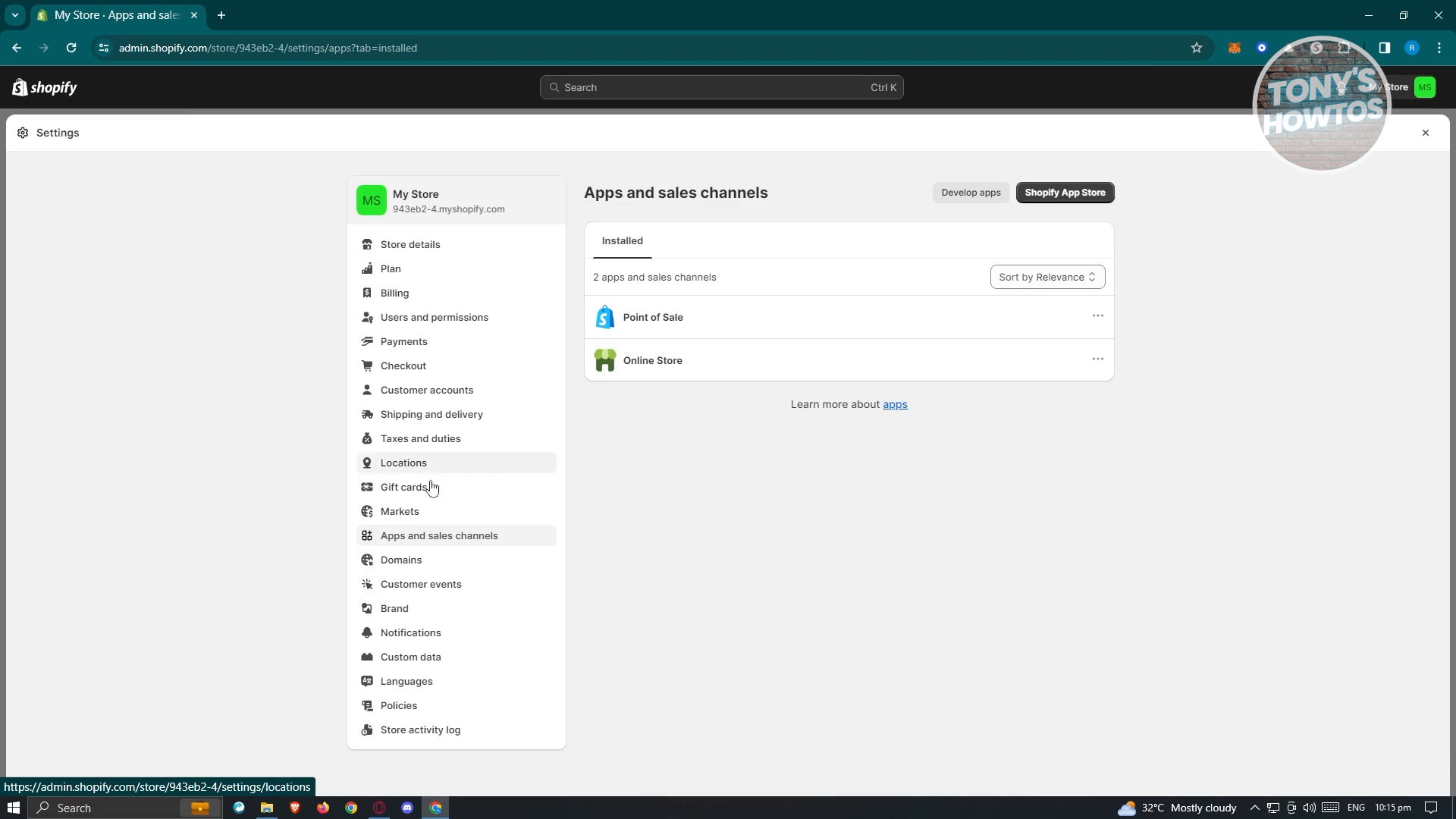
Open the Domains settings after reviewing the installed sales channels.
{"action": "left_click", "coordinate": [401, 559]}
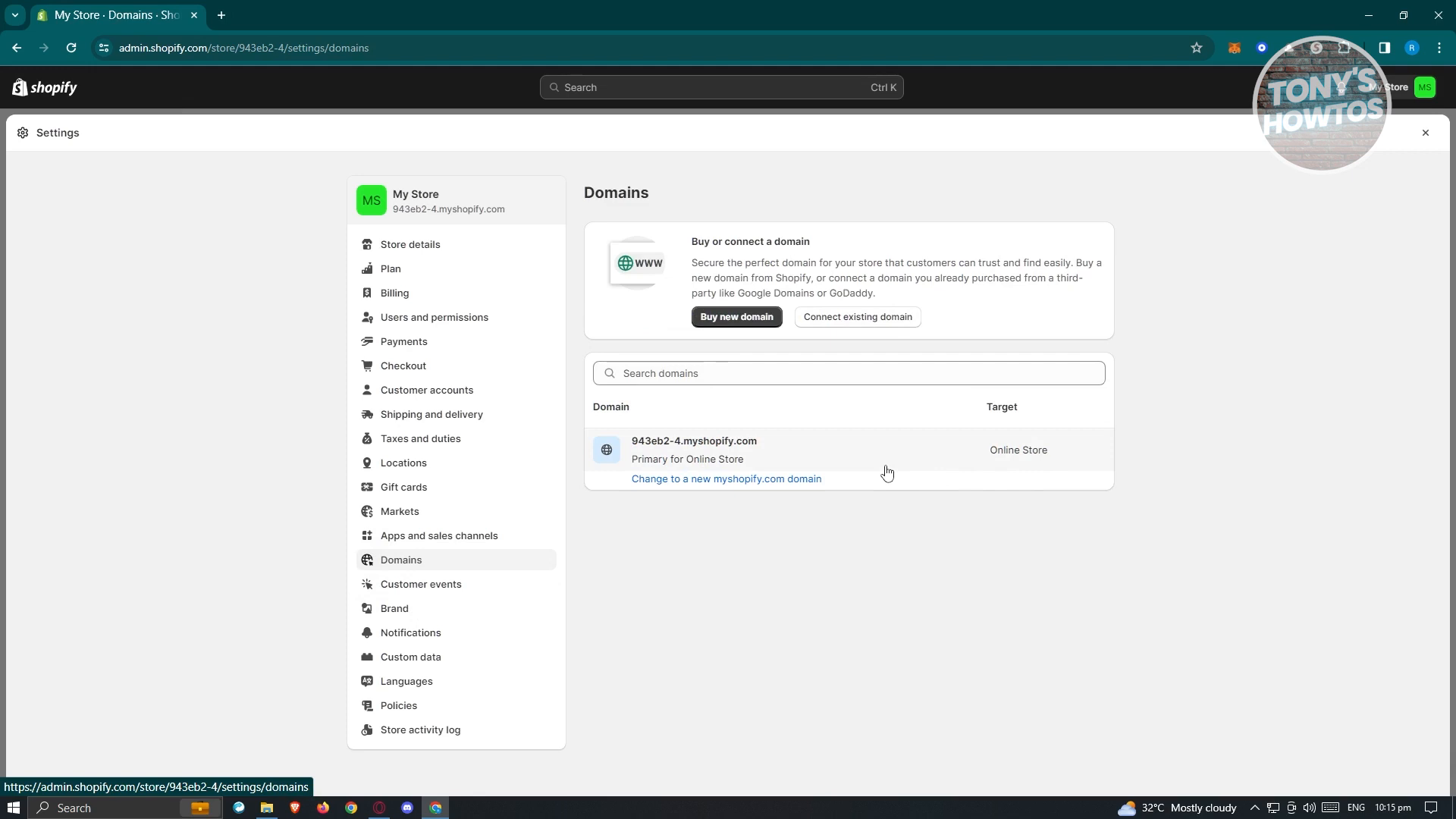
{"action": "mouse_move", "coordinate": [846, 451]}
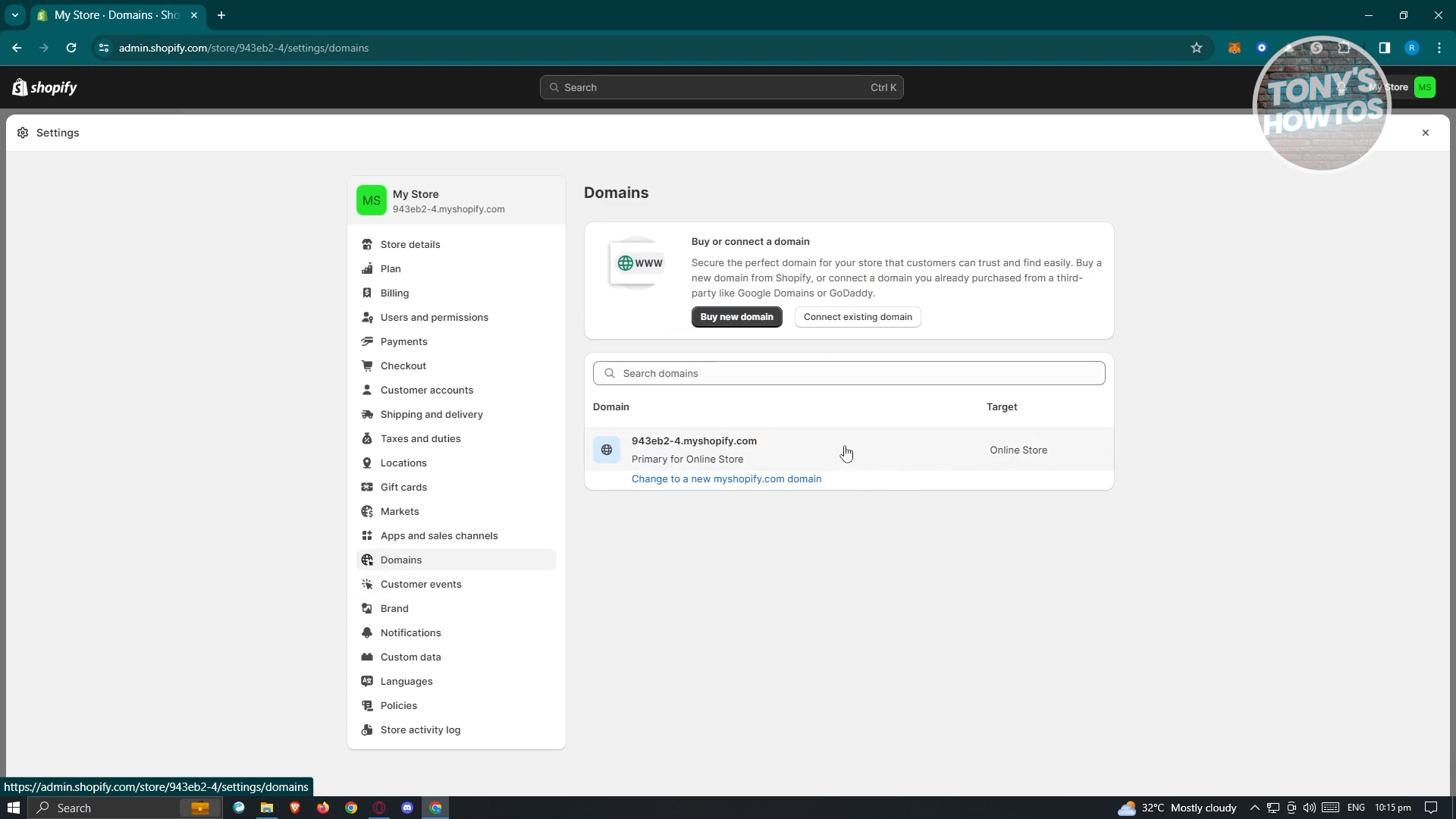
{"action": "mouse_move", "coordinate": [792, 443]}
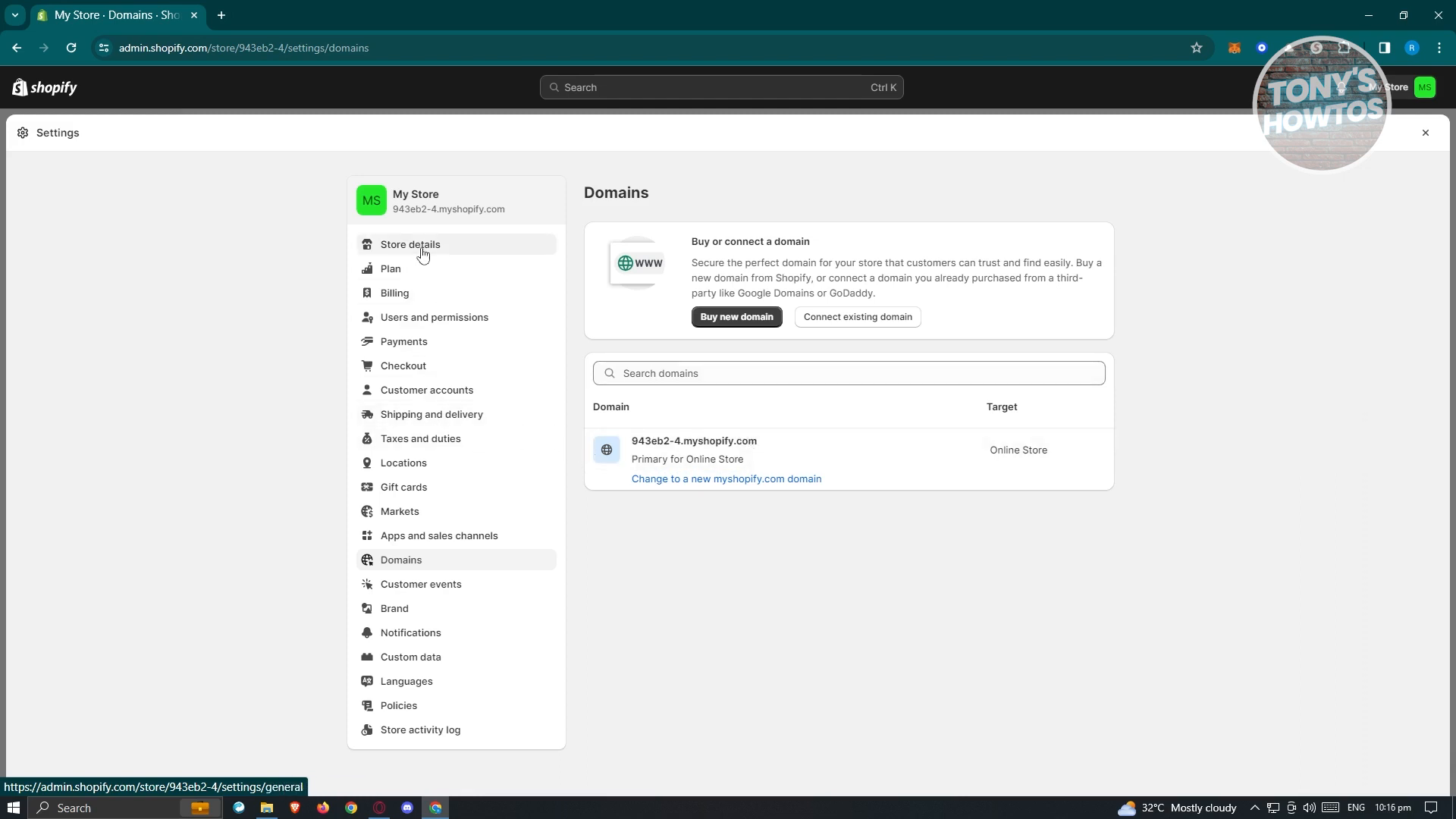
Return to the Plan settings showing three trial days remaining.
{"action": "left_click", "coordinate": [391, 269]}
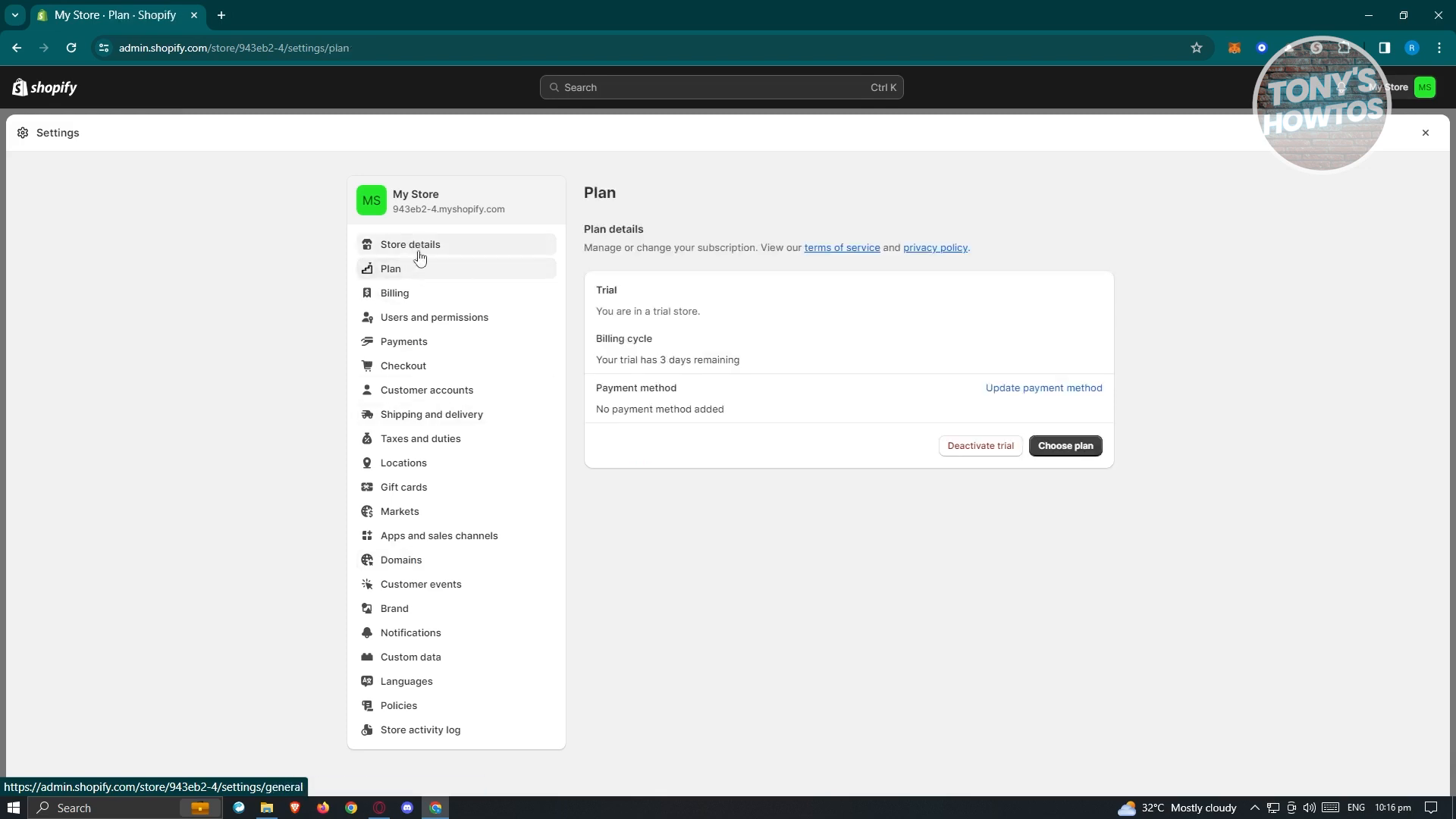
Restart trial deactivation and advance to the admin-access warning.
{"action": "left_click", "coordinate": [980, 446]}
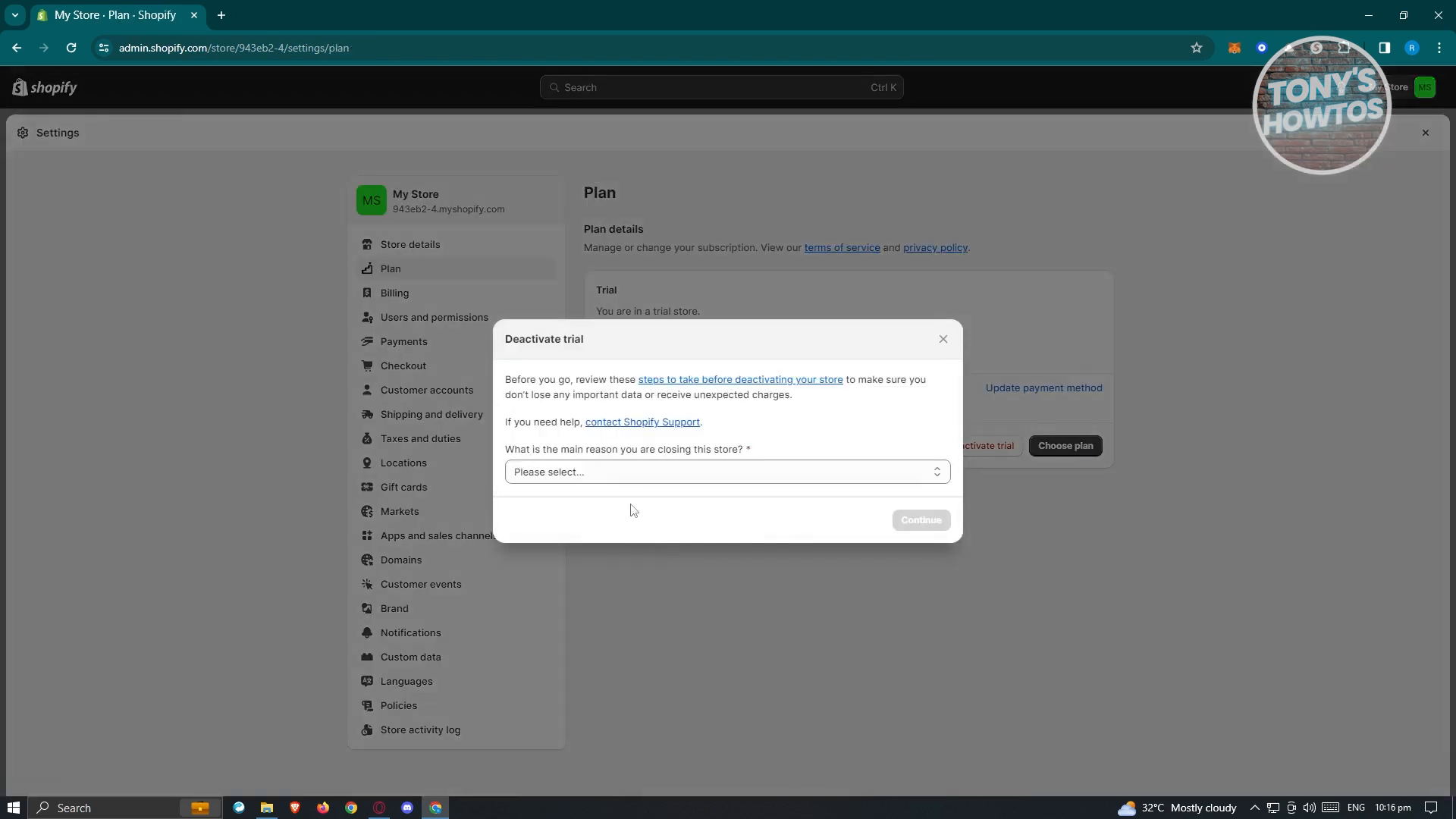
{"action": "mouse_move", "coordinate": [919, 435]}
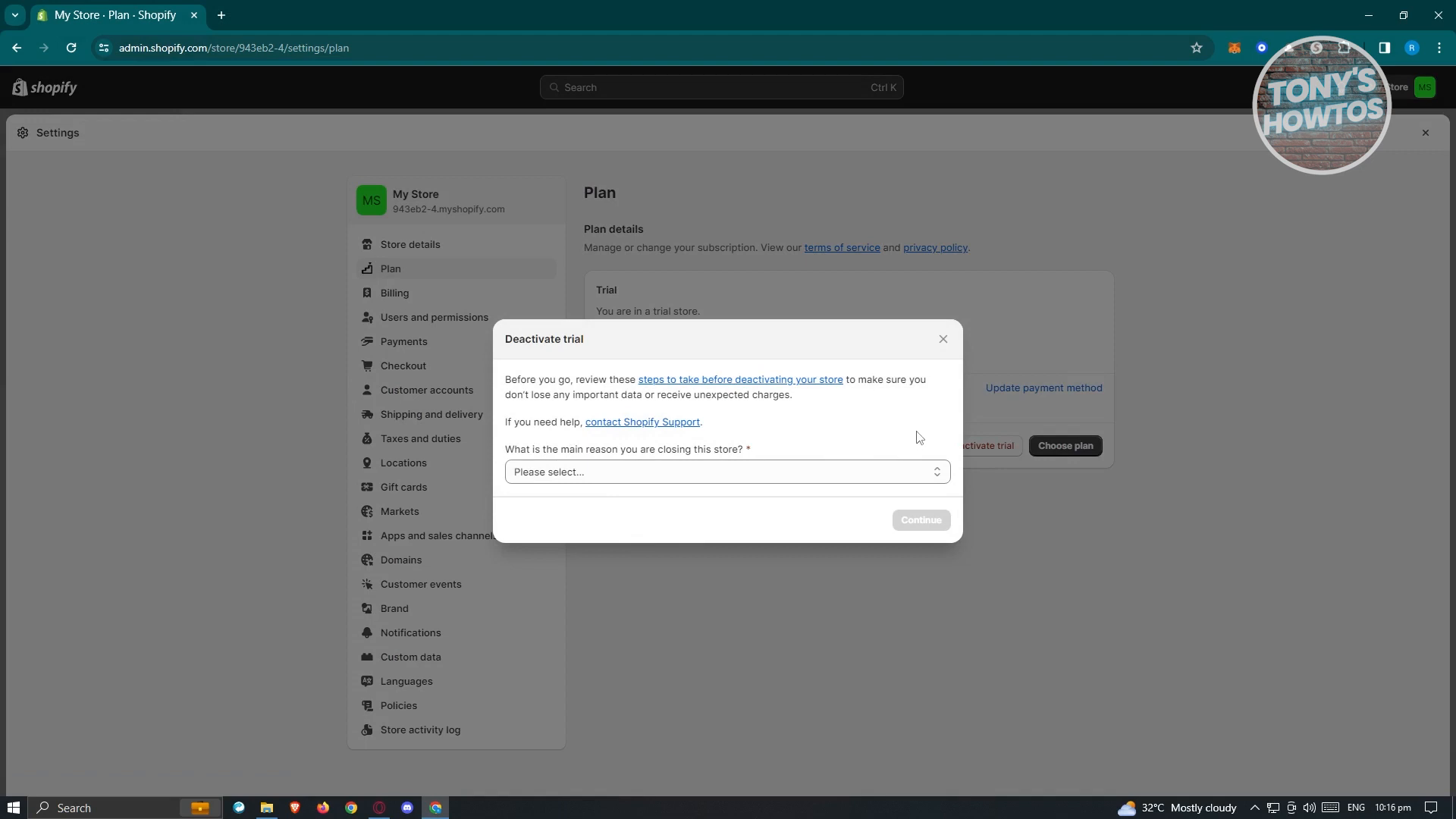
{"action": "left_click", "coordinate": [727, 472]}
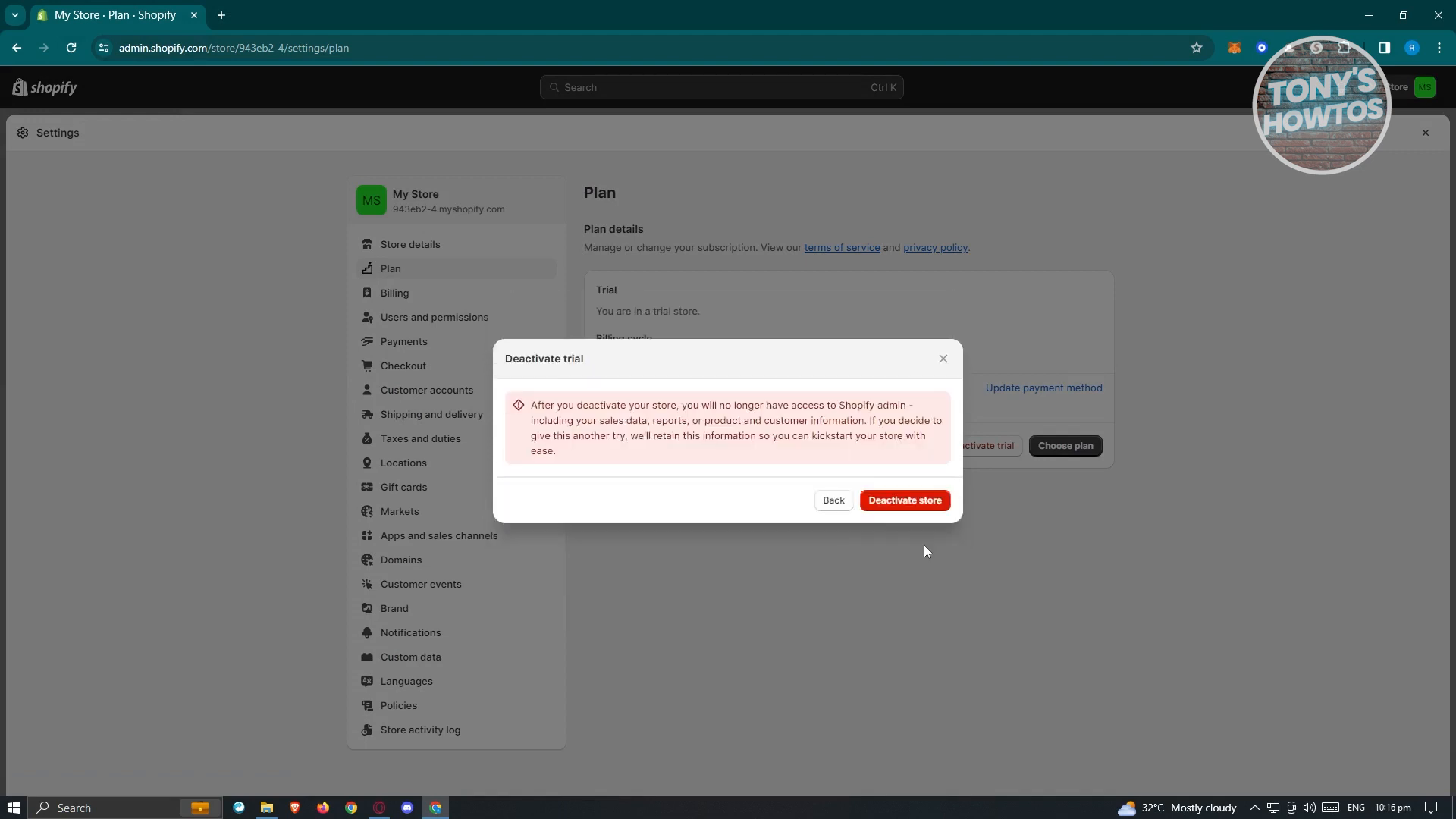
Confirm with the red Deactivate store button.
{"action": "left_click", "coordinate": [904, 500]}
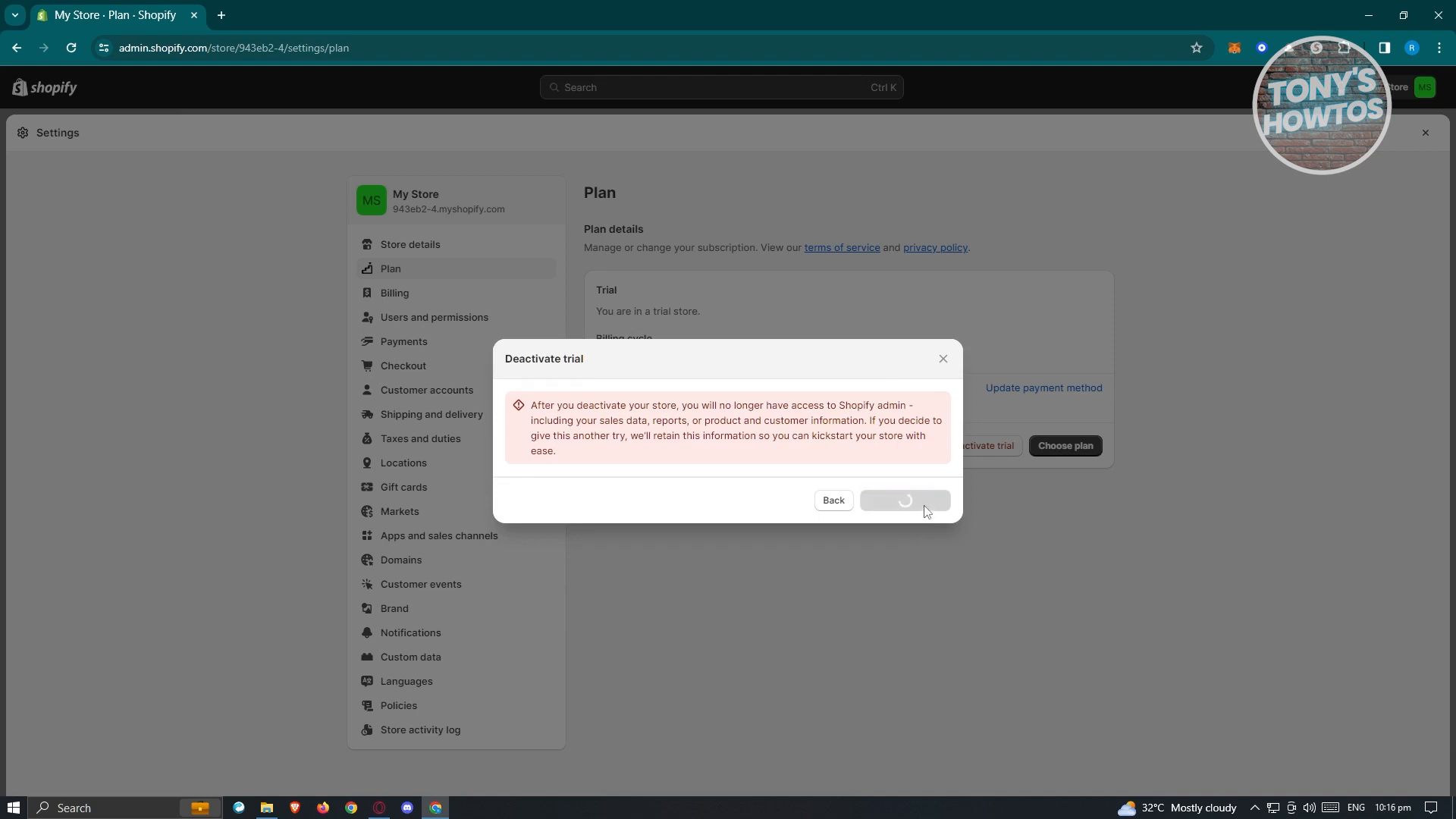
{"action": "left_click", "coordinate": [905, 500]}
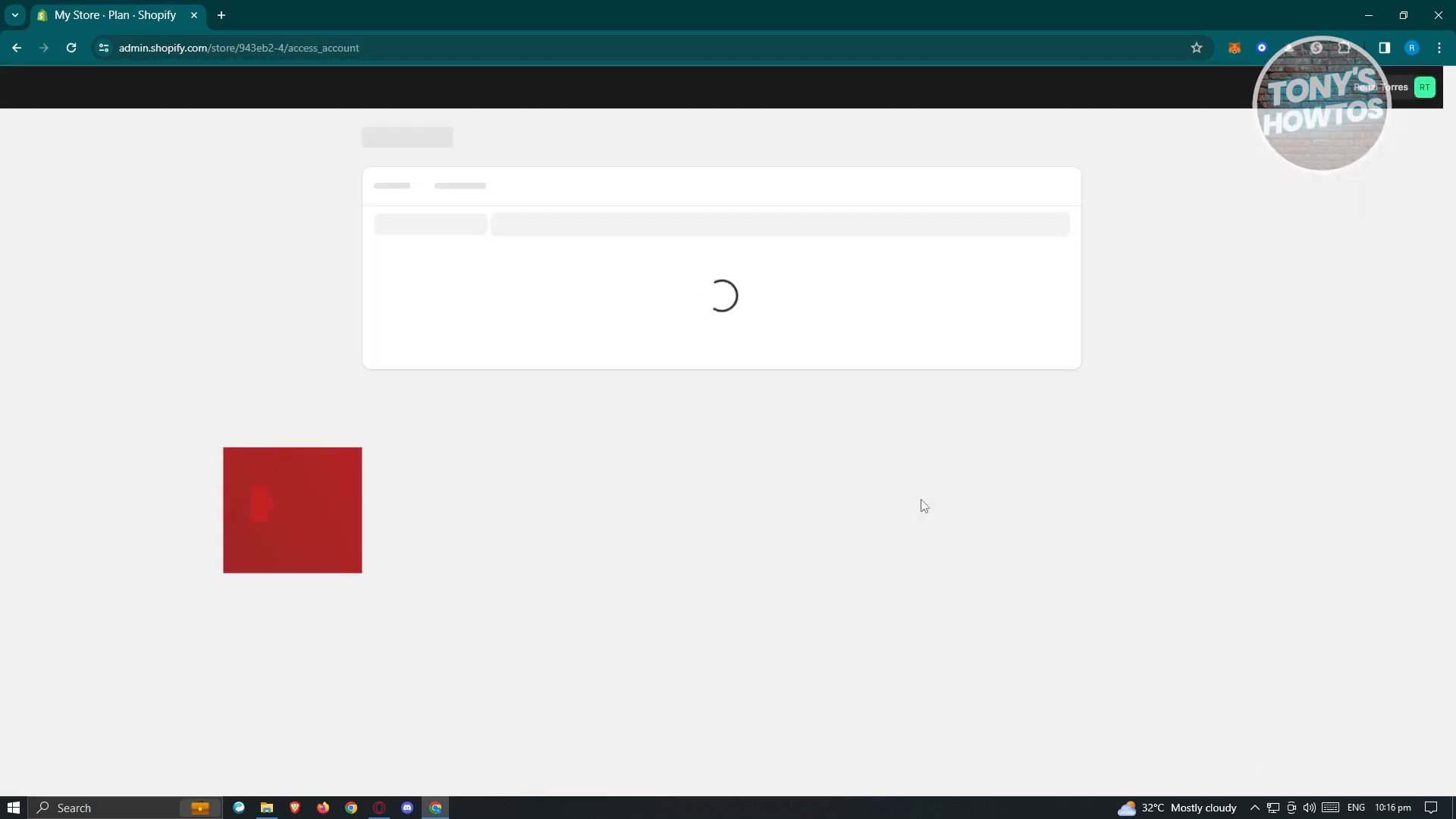